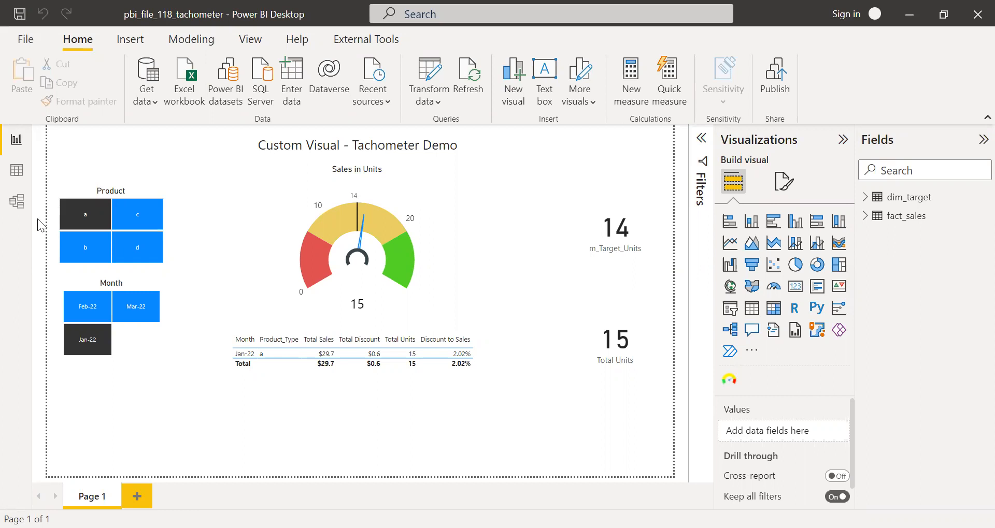
pyautogui.moveTo(16, 169)
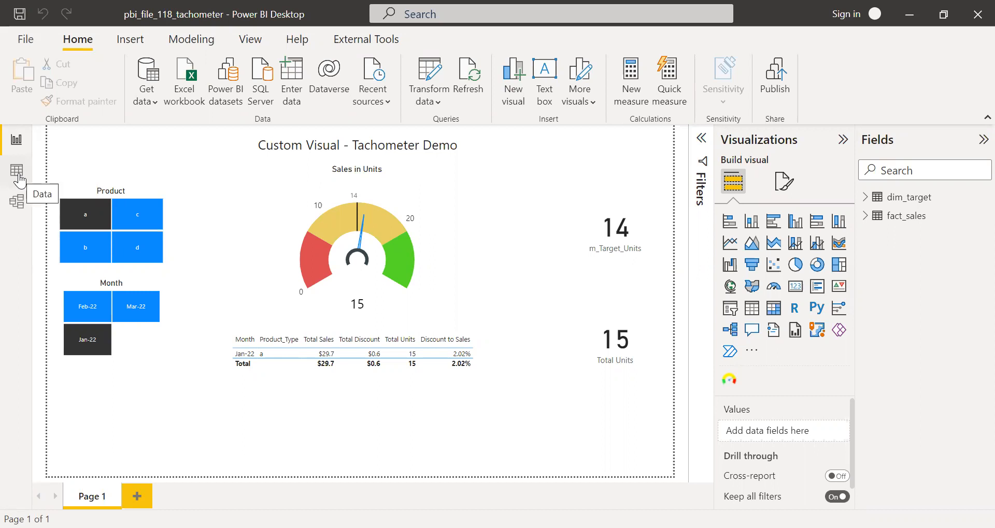
# Review the fact_sales rows, then show the dim_target table with its four product targets.
pyautogui.click(17, 170)
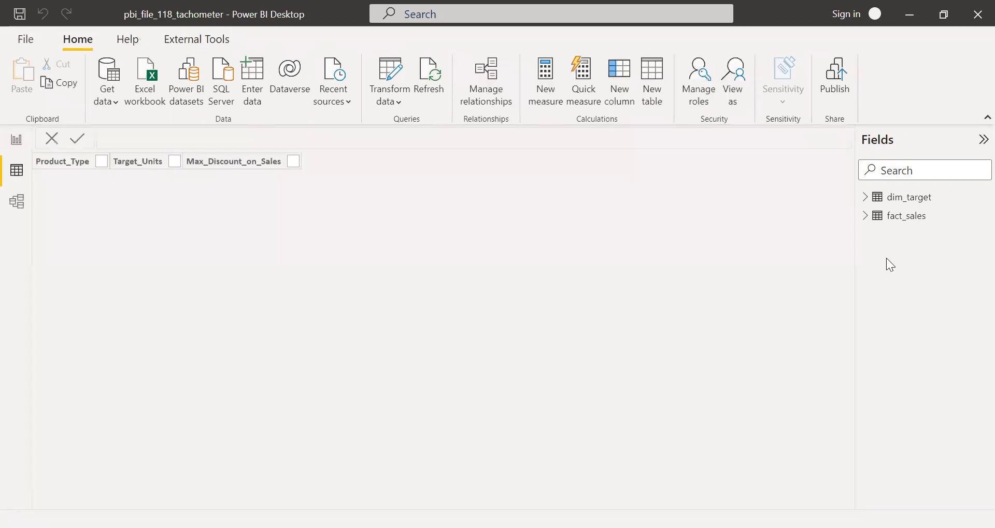
pyautogui.click(904, 196)
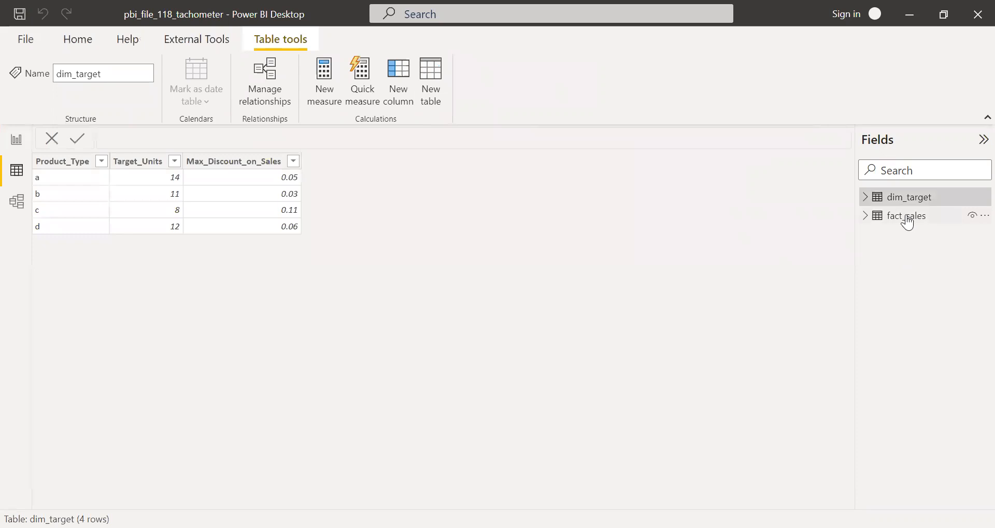
pyautogui.click(905, 215)
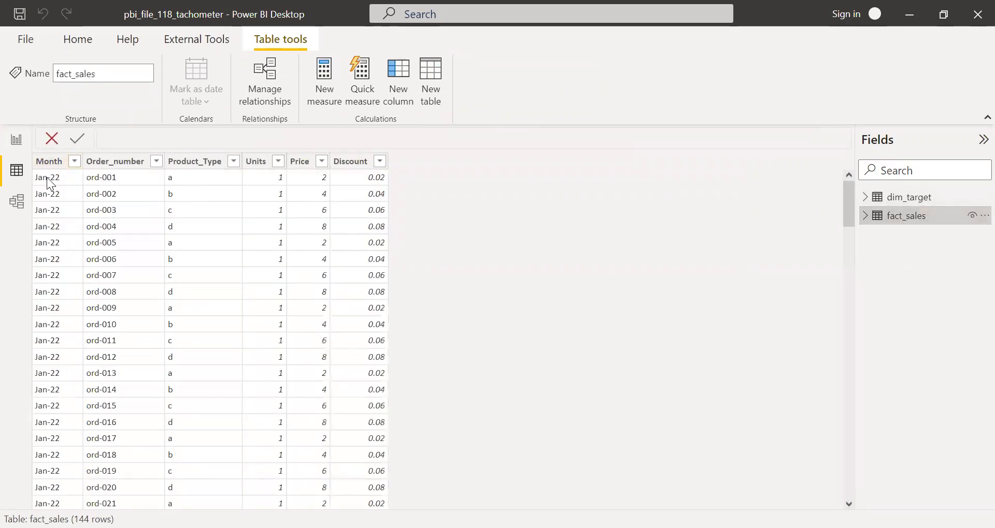
pyautogui.moveTo(51, 194)
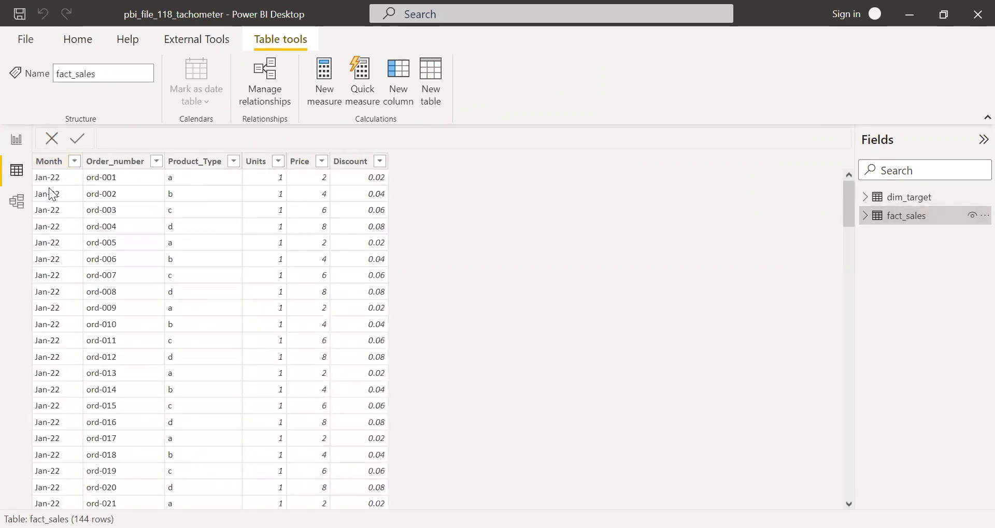
pyautogui.moveTo(138, 176)
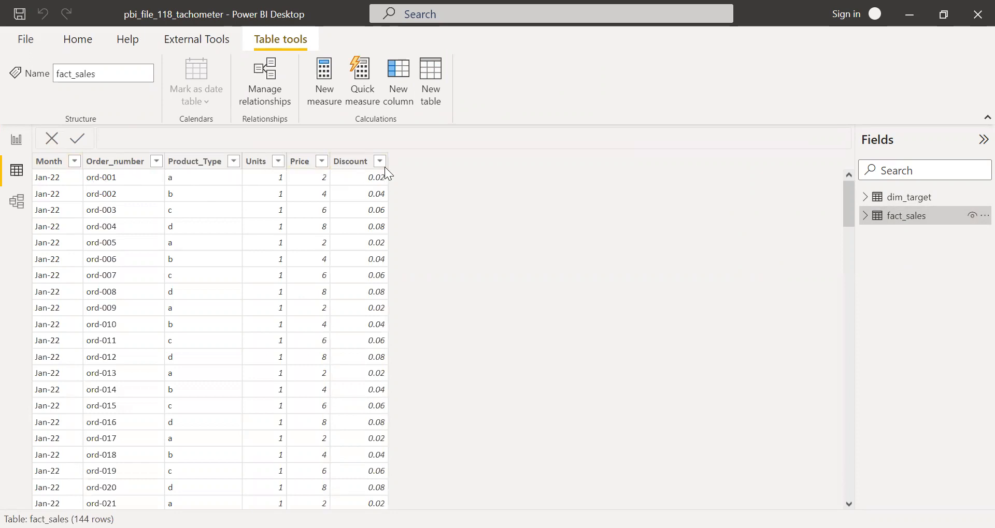
pyautogui.moveTo(915, 189)
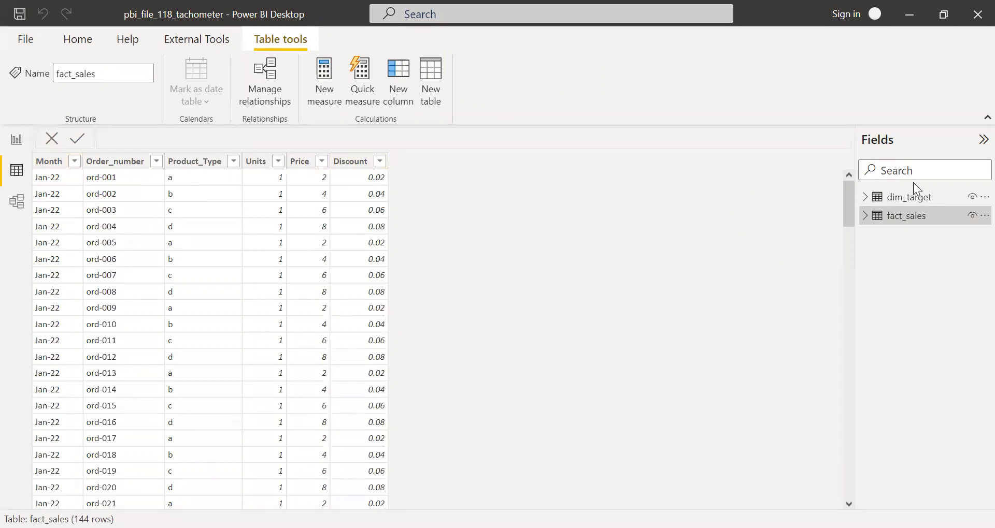
pyautogui.moveTo(909, 197)
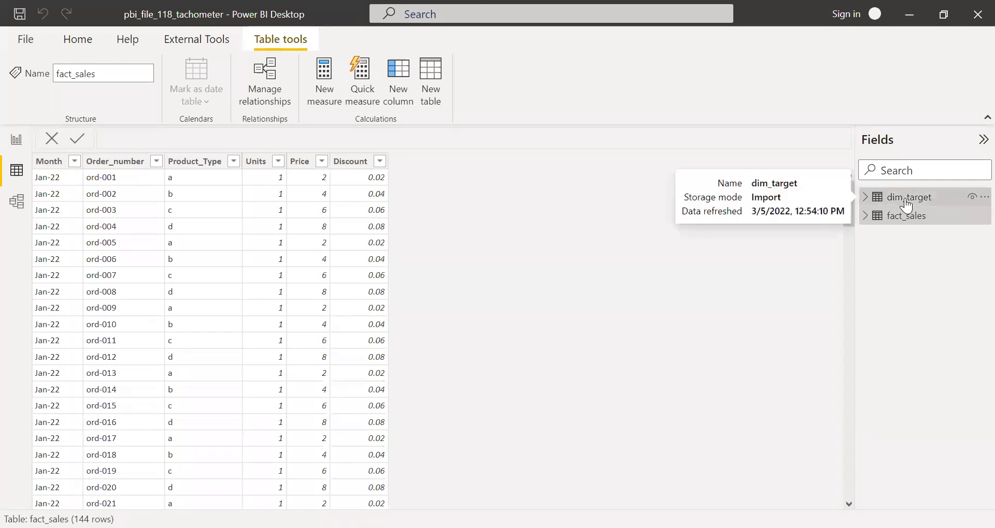
pyautogui.click(905, 197)
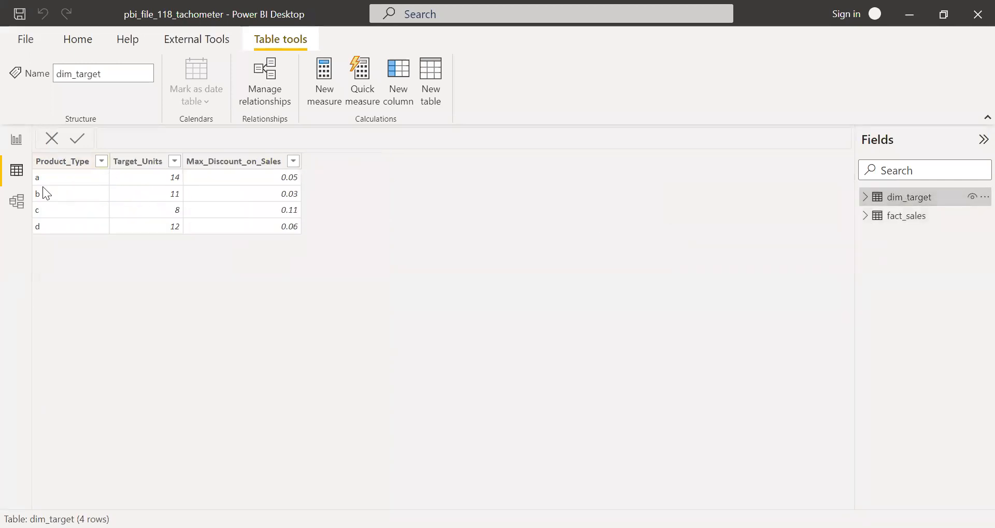
pyautogui.moveTo(251, 193)
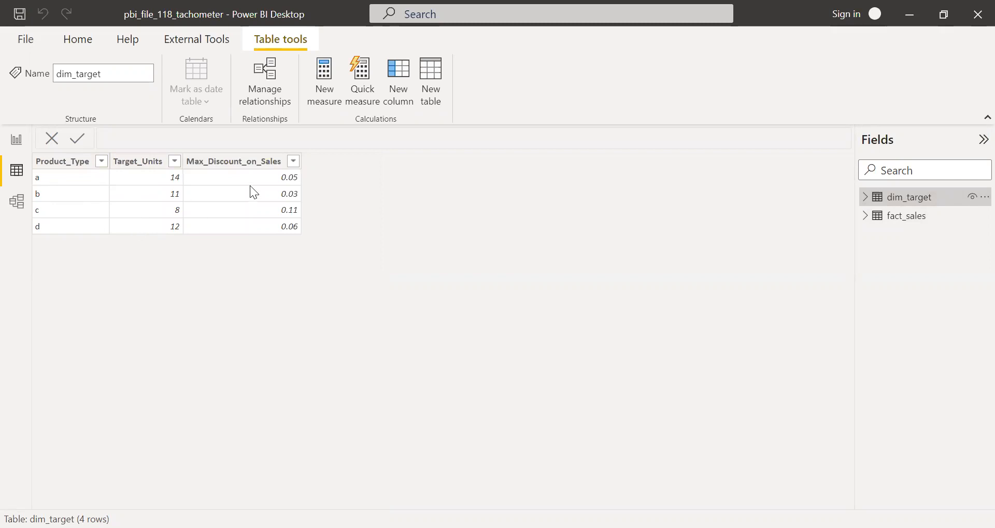
pyautogui.moveTo(38, 256)
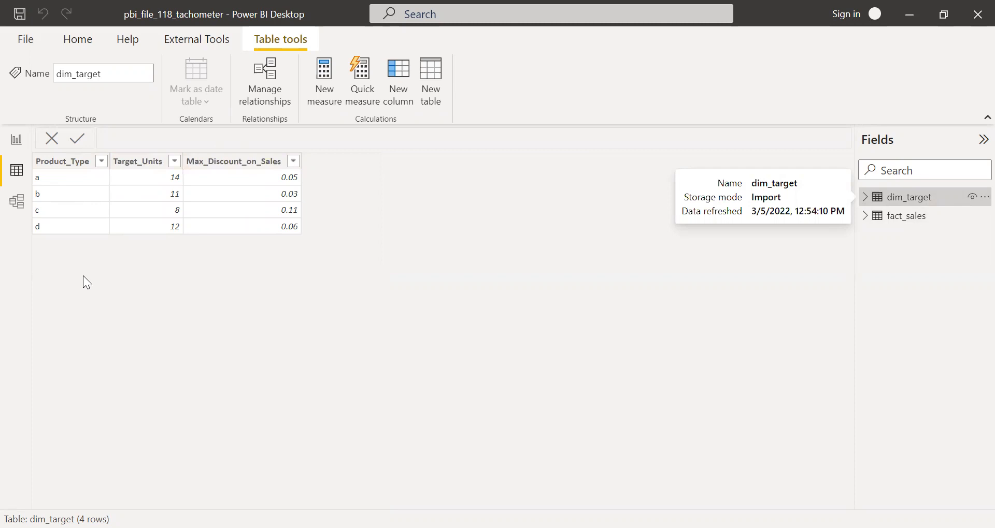
pyautogui.moveTo(184, 197)
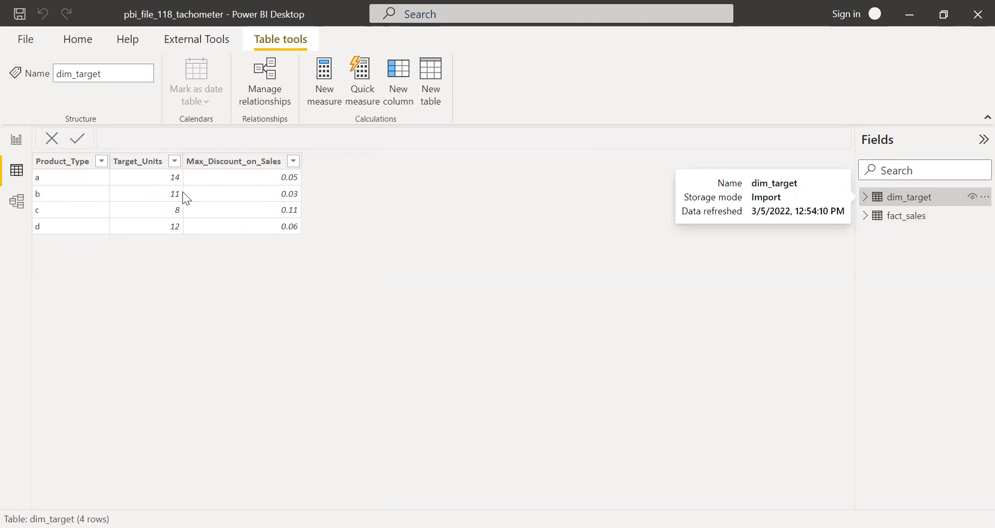
pyautogui.moveTo(158, 212)
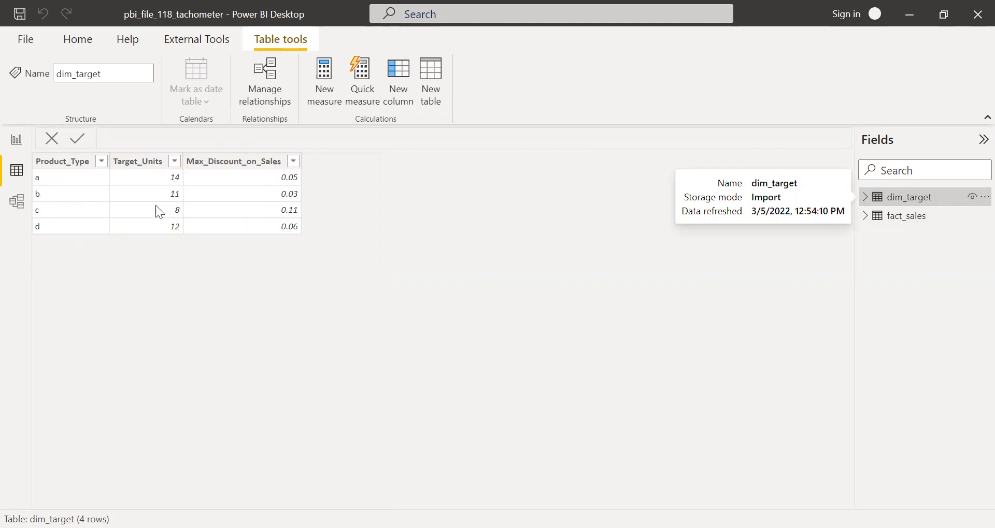
pyautogui.moveTo(182, 329)
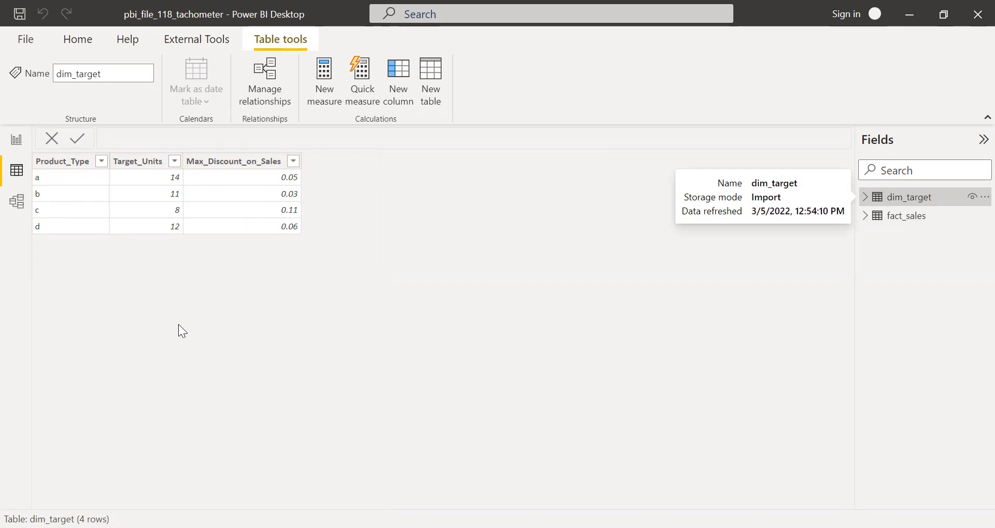
pyautogui.moveTo(66, 263)
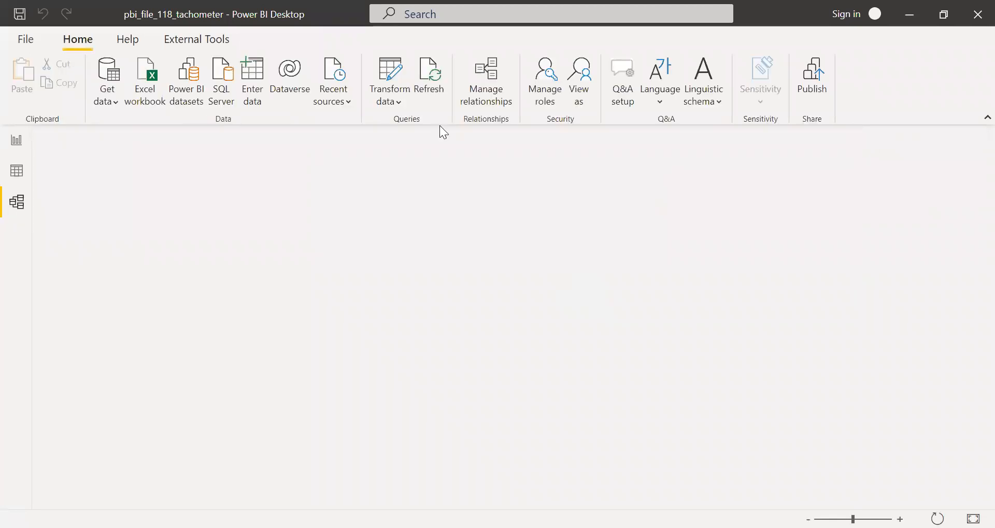
# Show the model diagram and inspect dim_target's one-to-many relationship to fact_sales.
pyautogui.click(15, 202)
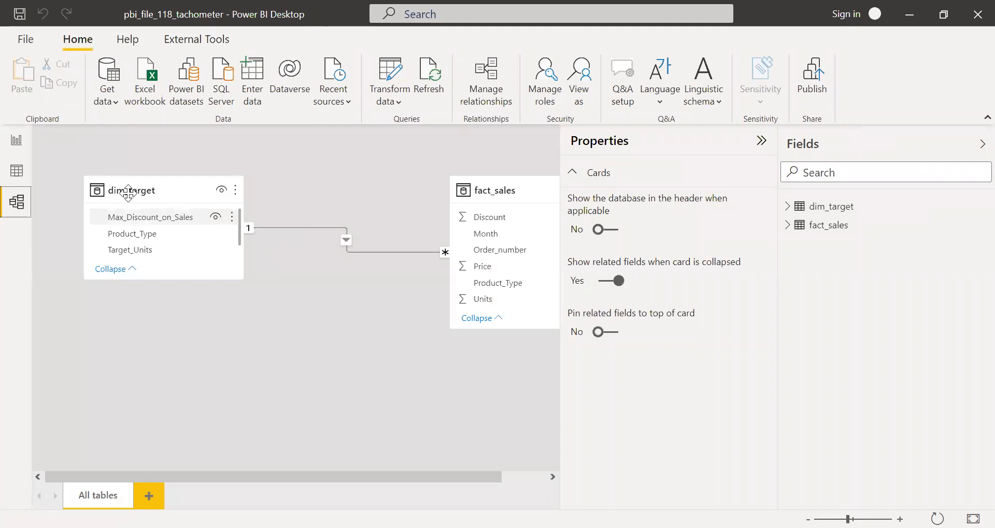
pyautogui.click(131, 234)
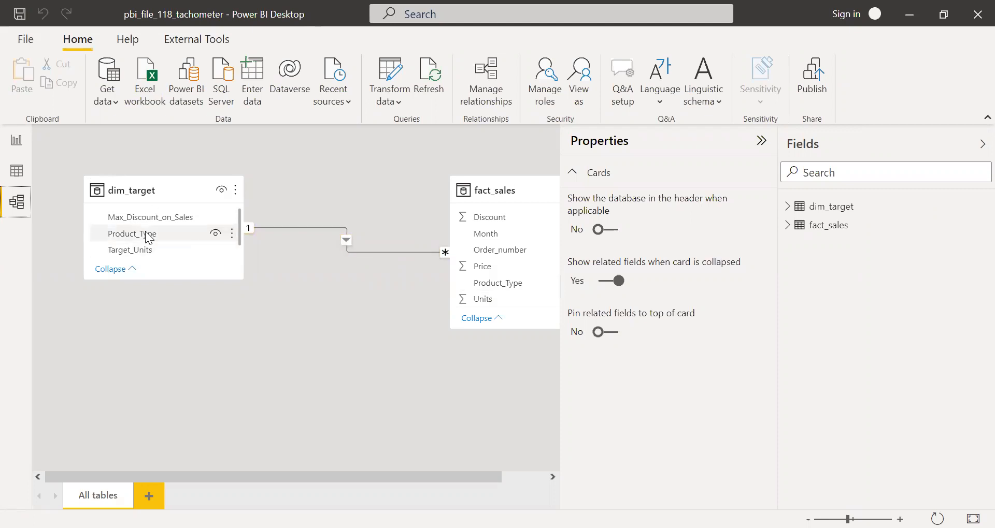
pyautogui.moveTo(786, 106)
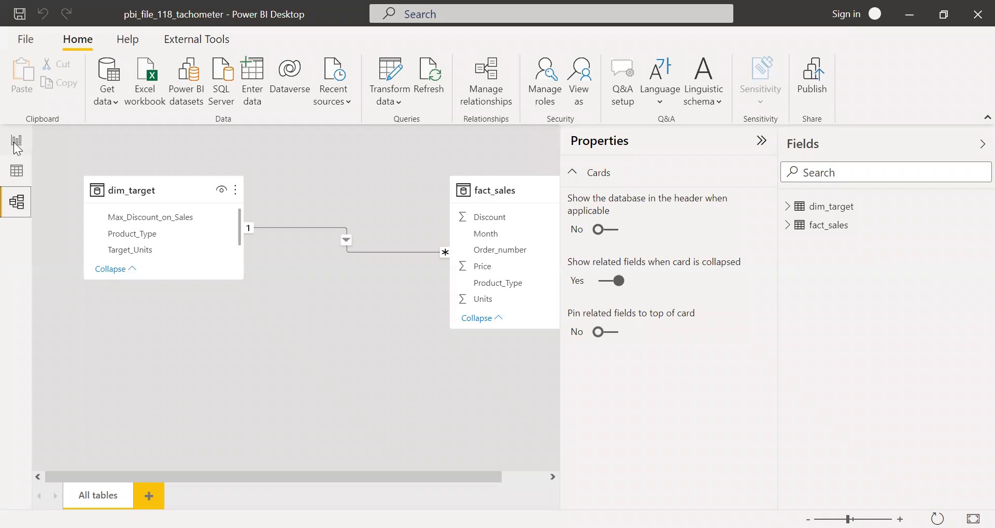
# Return to the report page and filter it to product c, then back to product a.
pyautogui.click(15, 139)
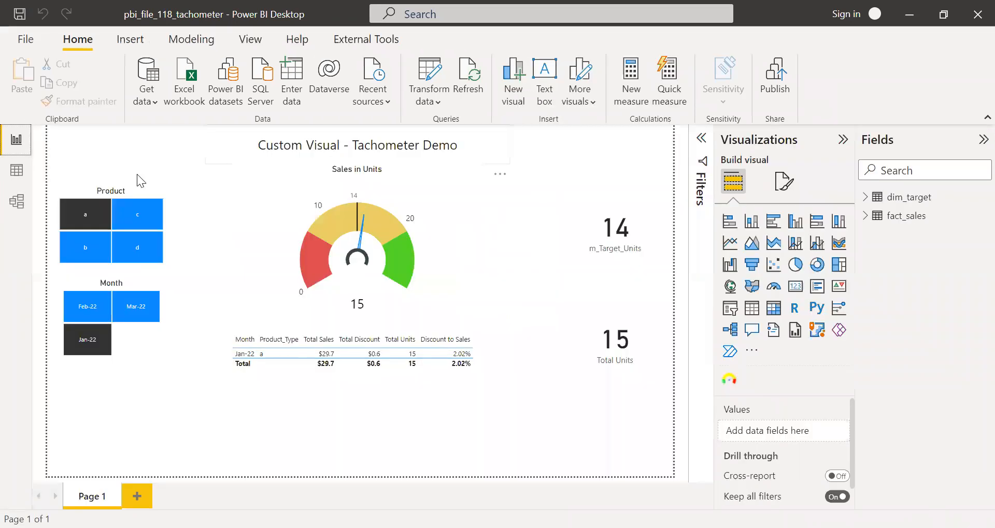
pyautogui.moveTo(142, 198)
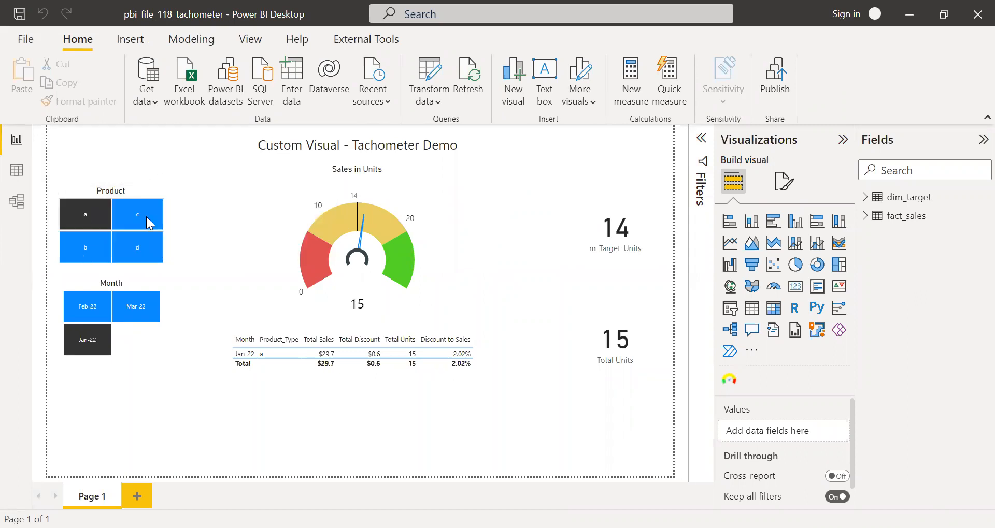
pyautogui.click(84, 214)
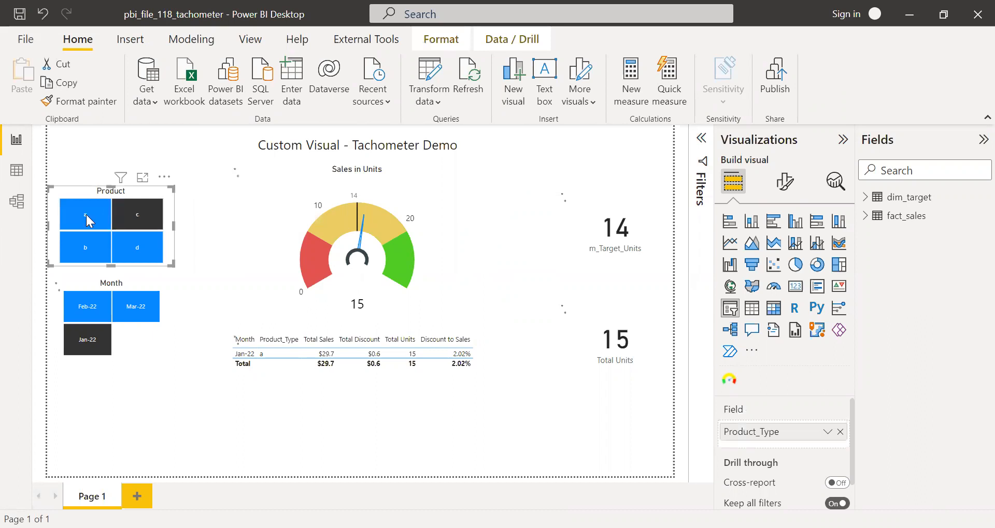
pyautogui.click(84, 215)
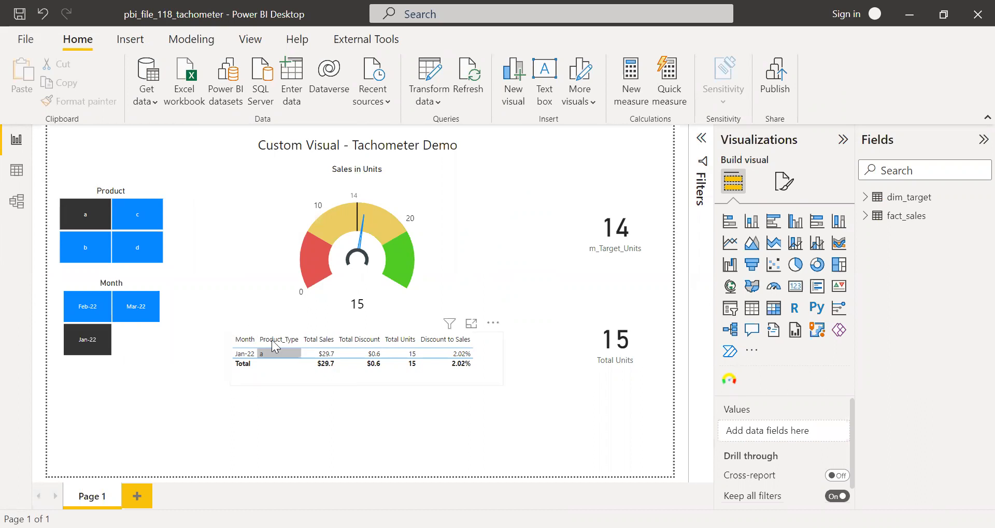
pyautogui.moveTo(500, 344)
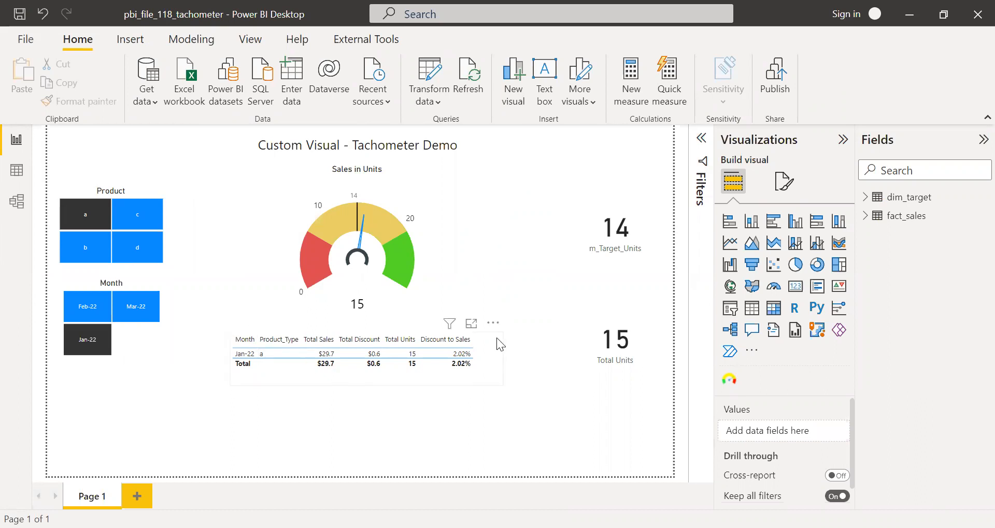
pyautogui.moveTo(475, 349)
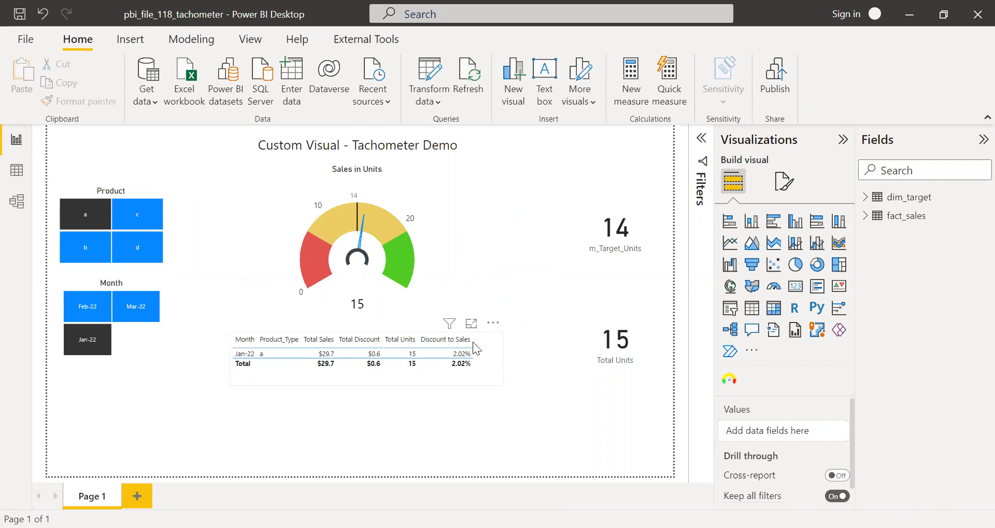
pyautogui.moveTo(476, 358)
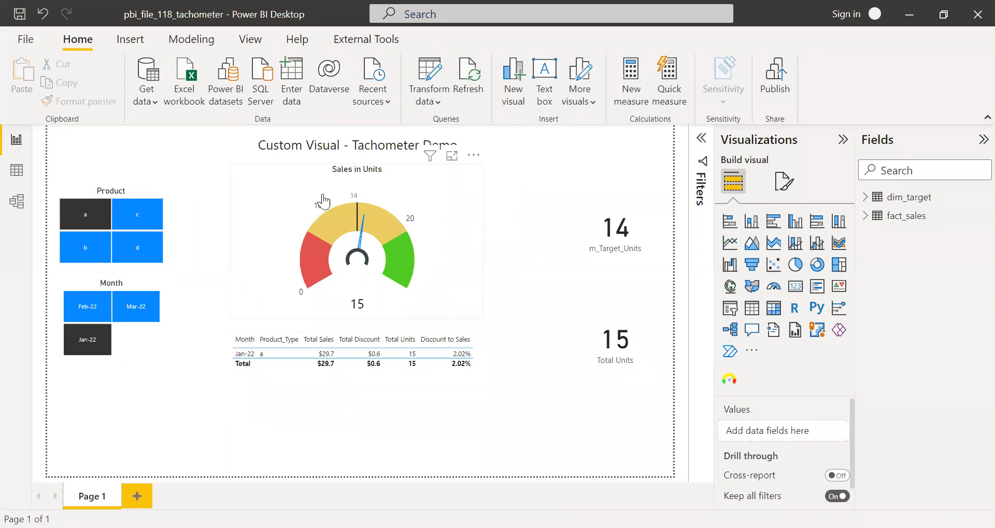
pyautogui.moveTo(478, 201)
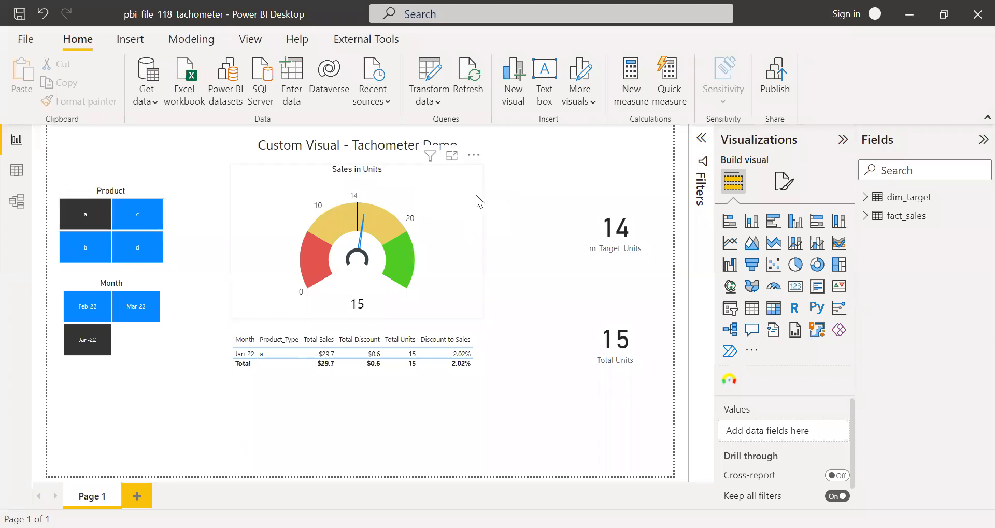
pyautogui.moveTo(460, 180)
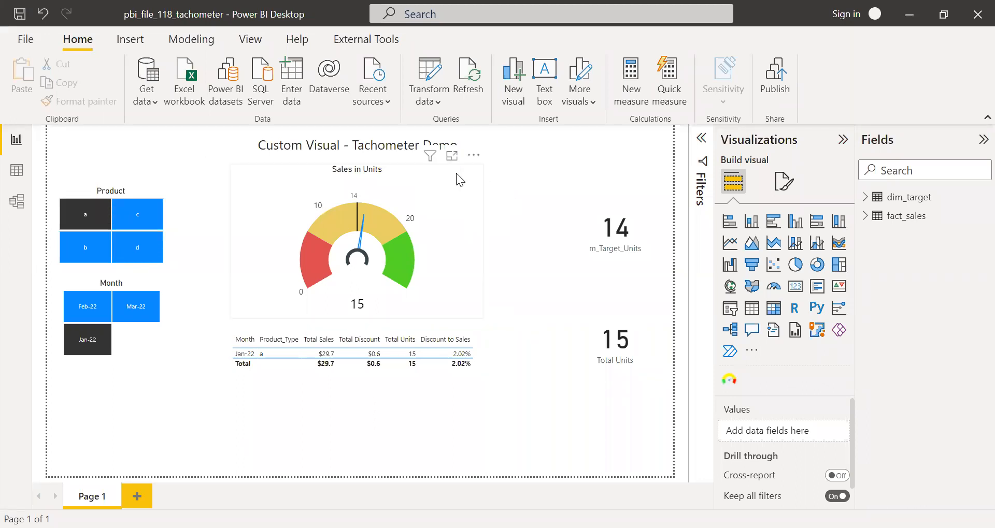
pyautogui.moveTo(471, 218)
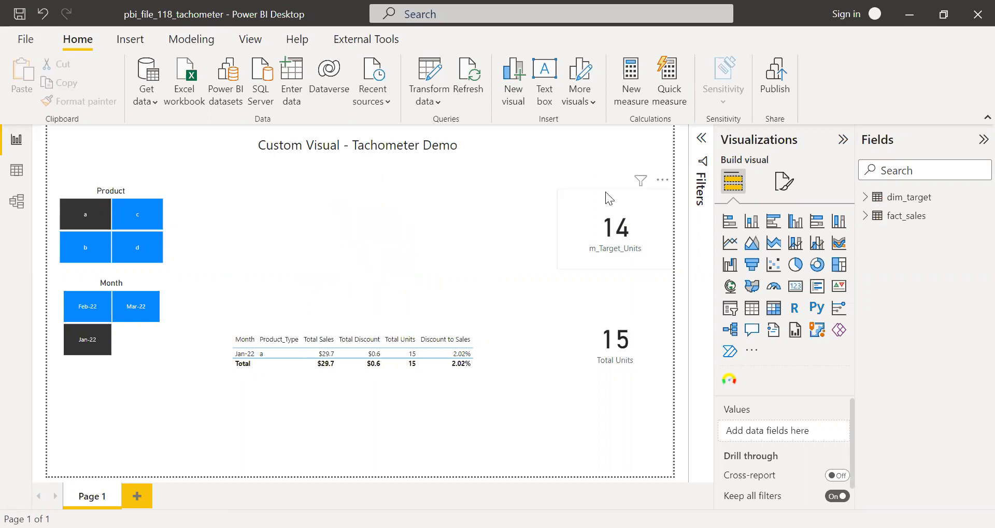
pyautogui.click(612, 228)
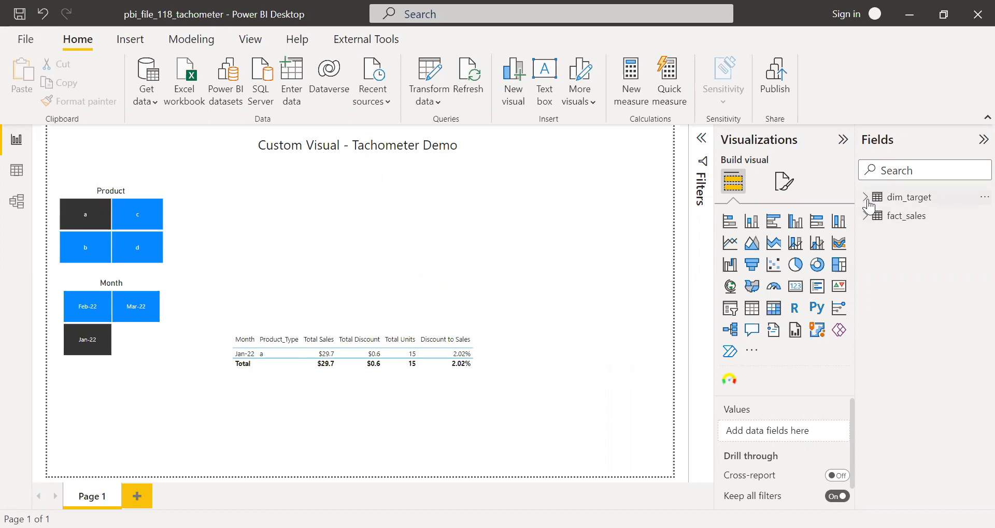
pyautogui.click(879, 197)
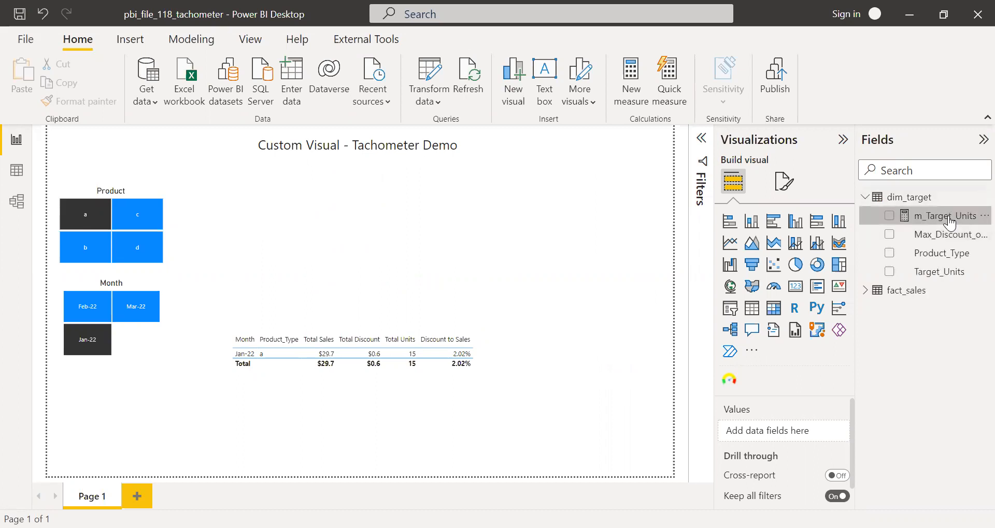
pyautogui.click(945, 215)
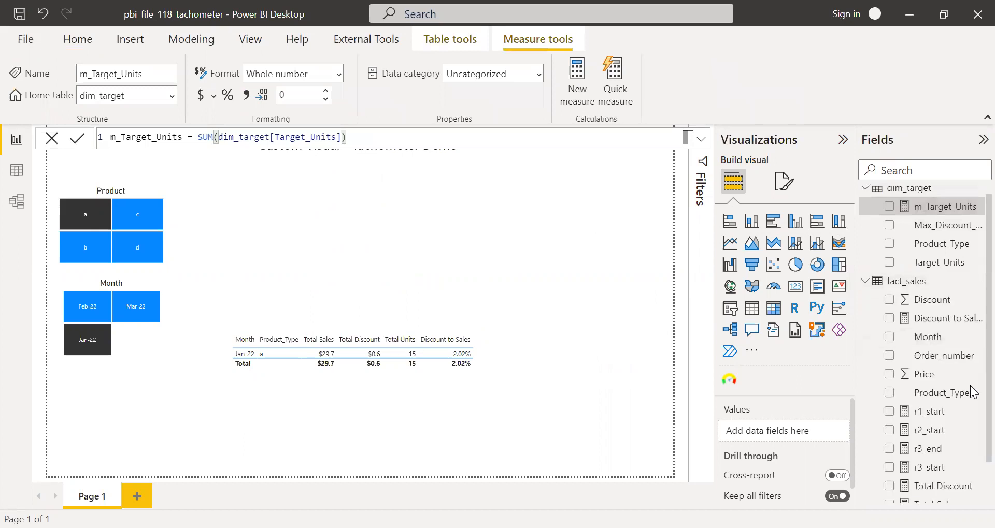
pyautogui.scroll(-3)
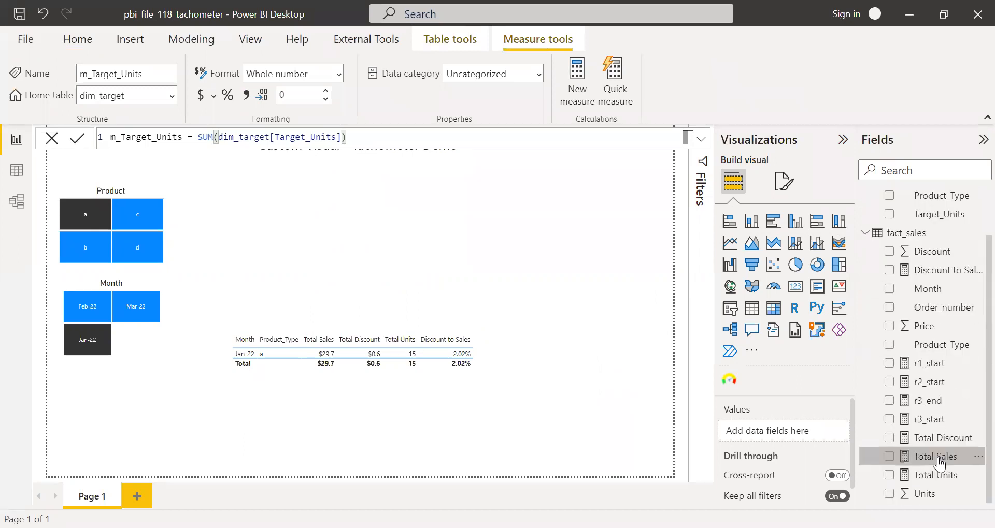
pyautogui.click(935, 455)
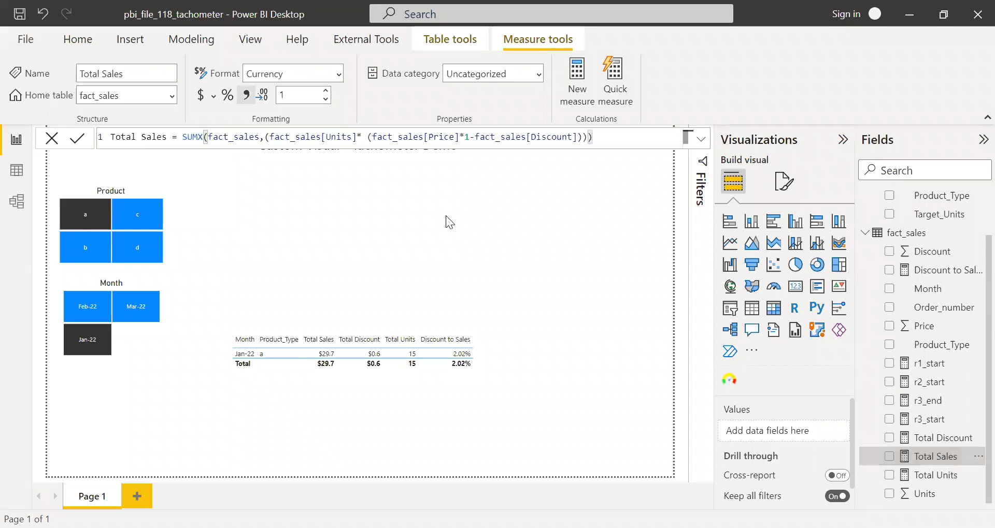
# Add a card on the right of the page showing m_Target_Units (14).
pyautogui.click(77, 39)
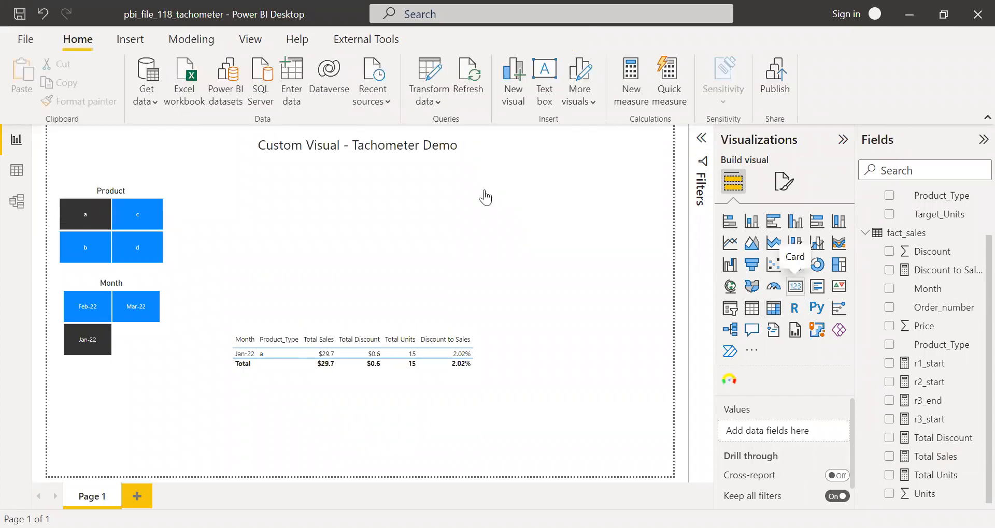
pyautogui.click(795, 286)
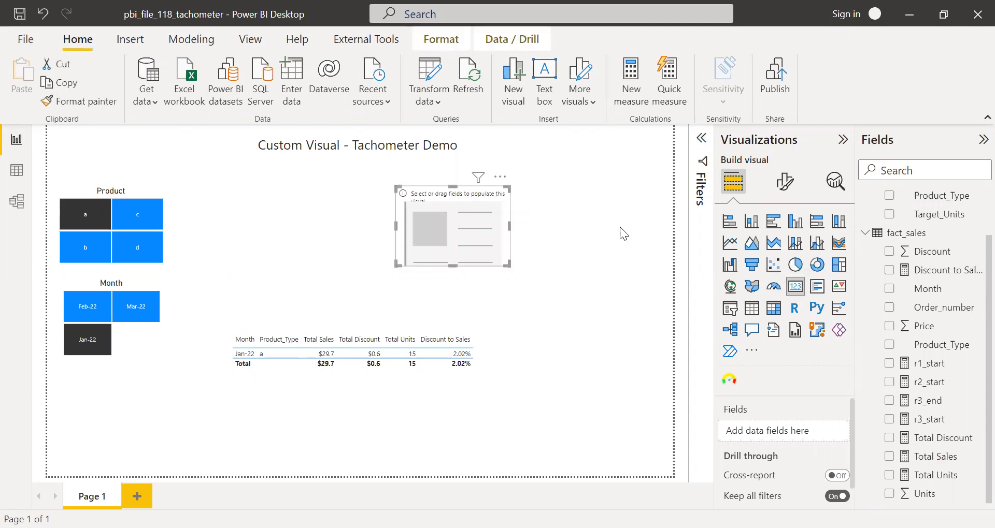
pyautogui.moveTo(452, 227); pyautogui.dragTo(607, 260)
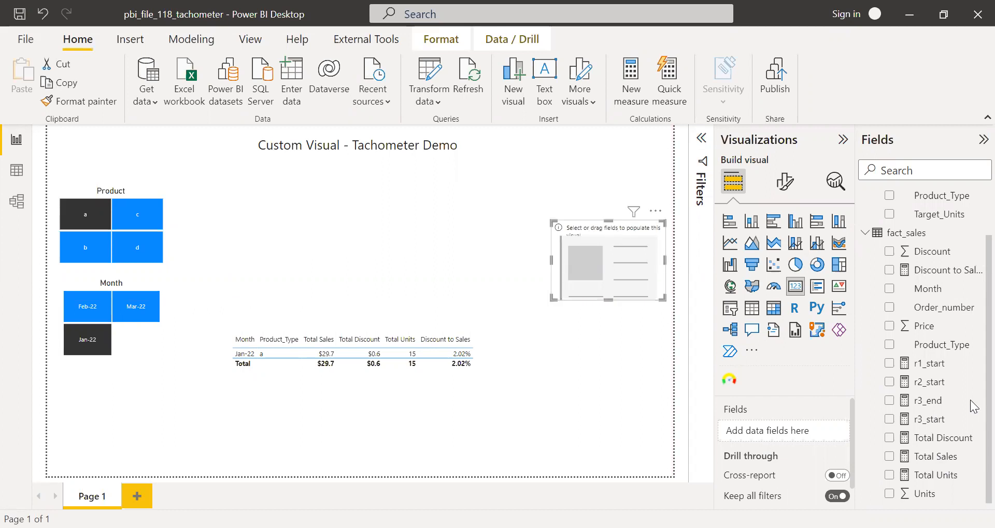
pyautogui.scroll(3)
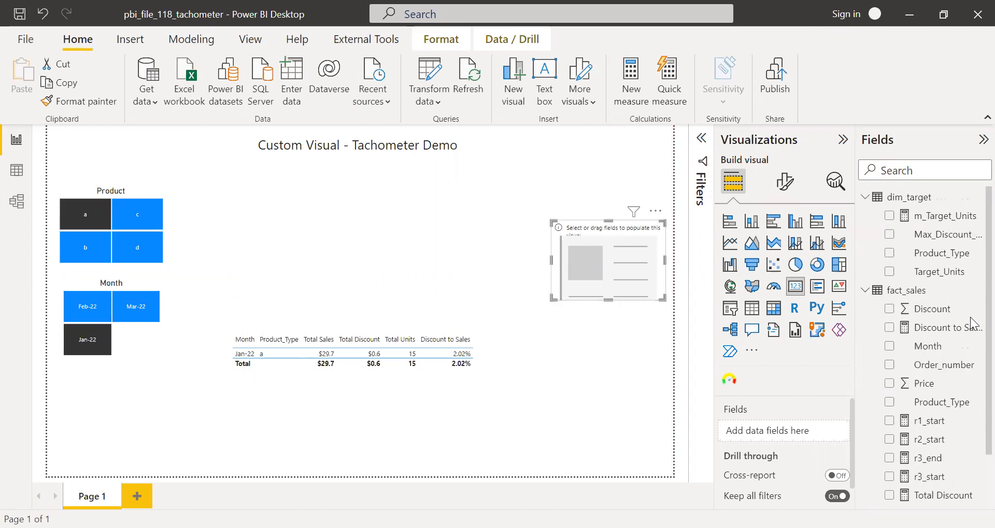
pyautogui.moveTo(945, 216)
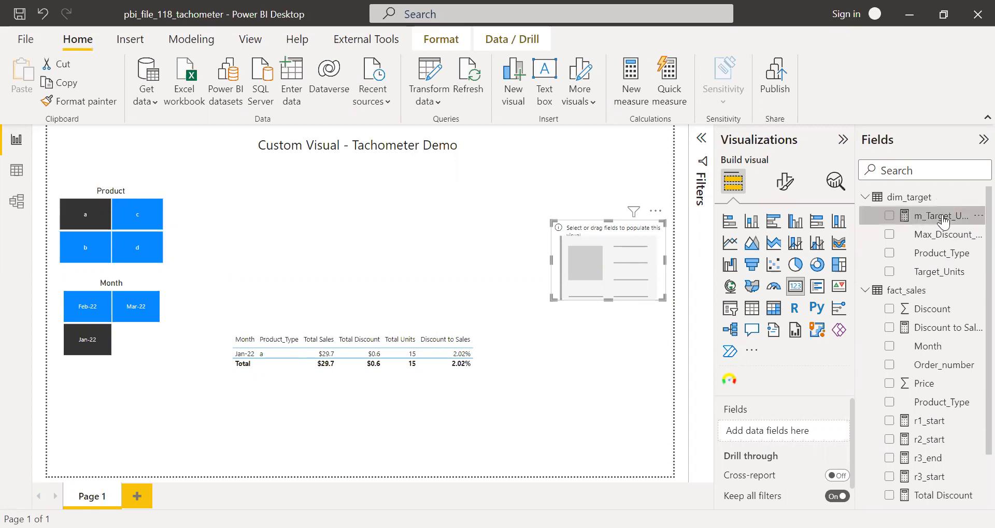
pyautogui.click(945, 216)
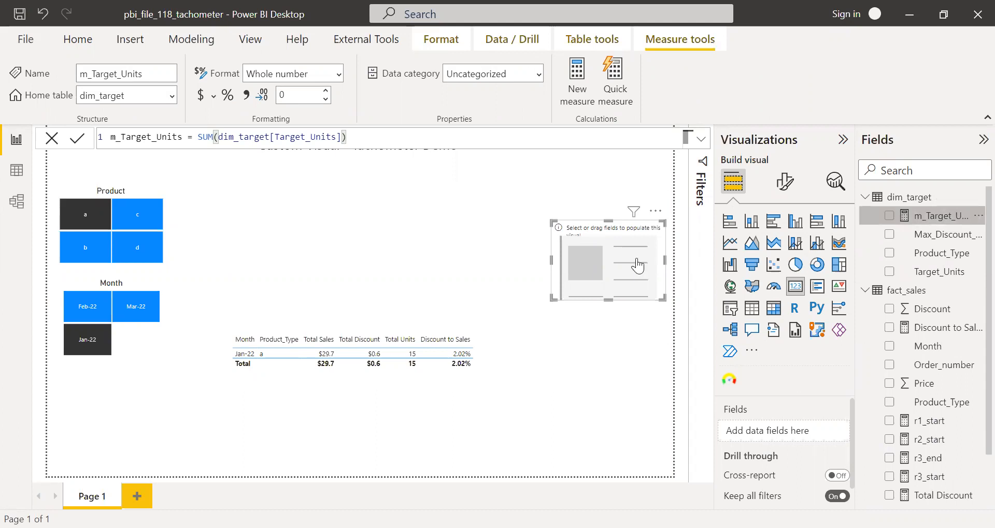
pyautogui.click(889, 216)
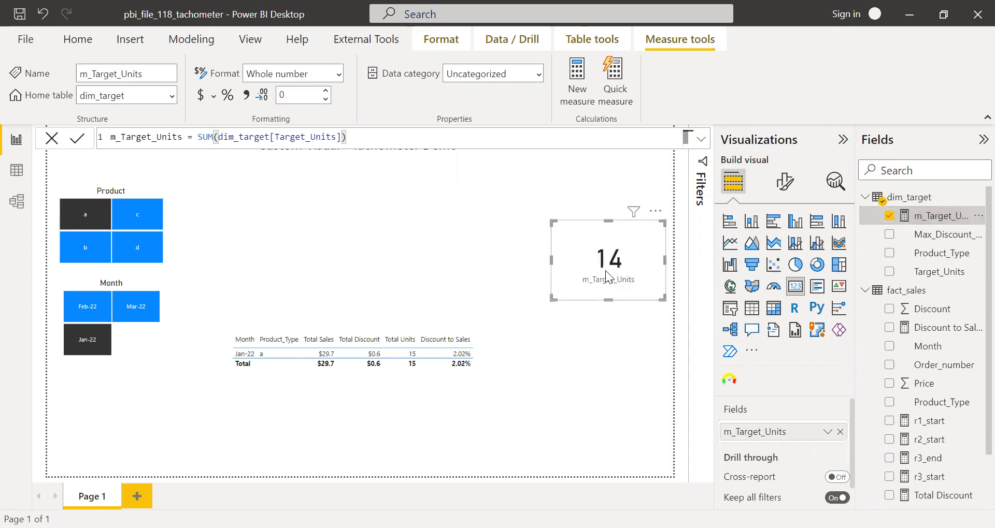
pyautogui.click(85, 214)
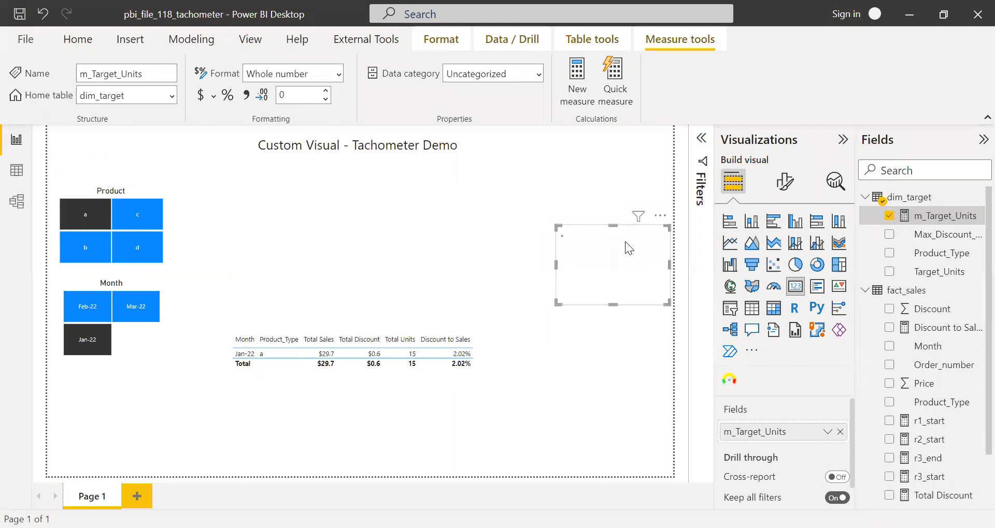
# Switch the copied card from m_Target_Units to the Total Units measure (15).
pyautogui.click(78, 39)
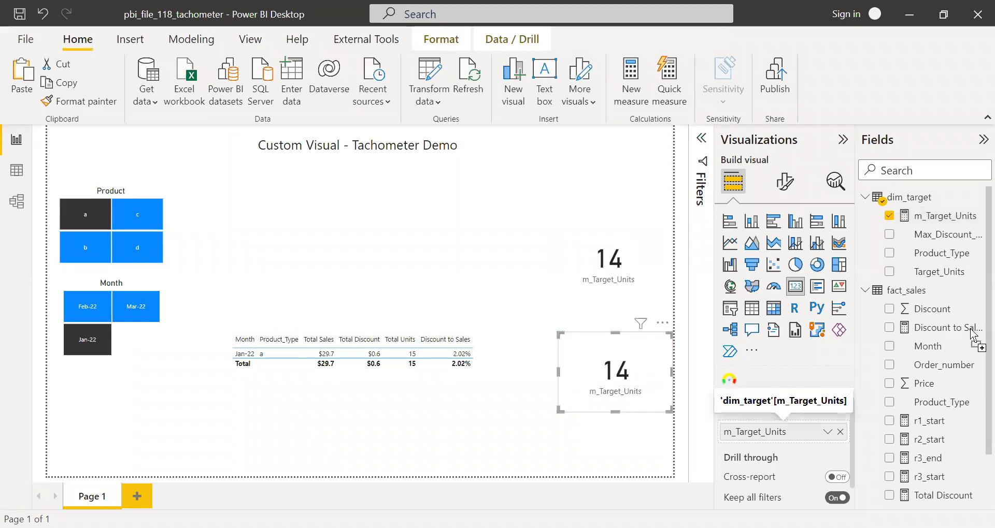
pyautogui.click(889, 216)
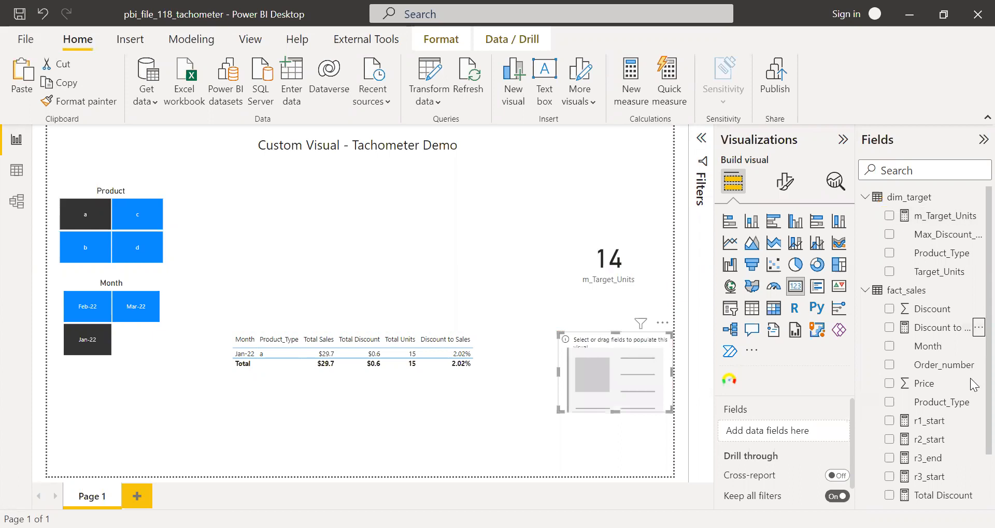
pyautogui.click(938, 457)
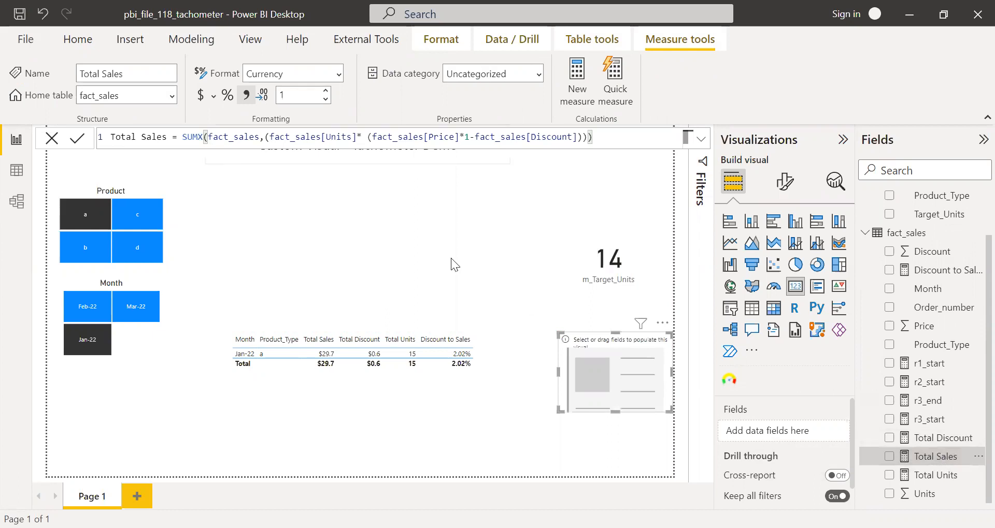
pyautogui.moveTo(932, 482)
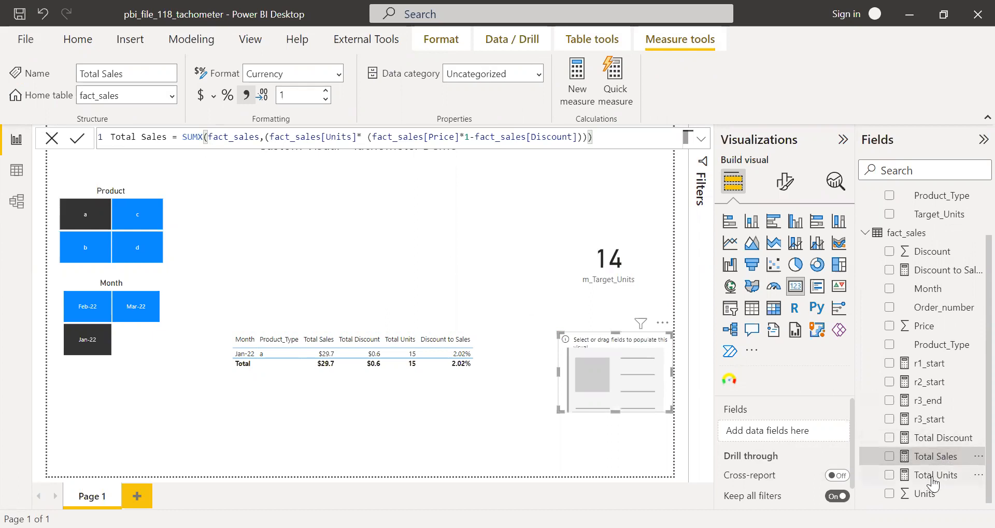
pyautogui.click(934, 475)
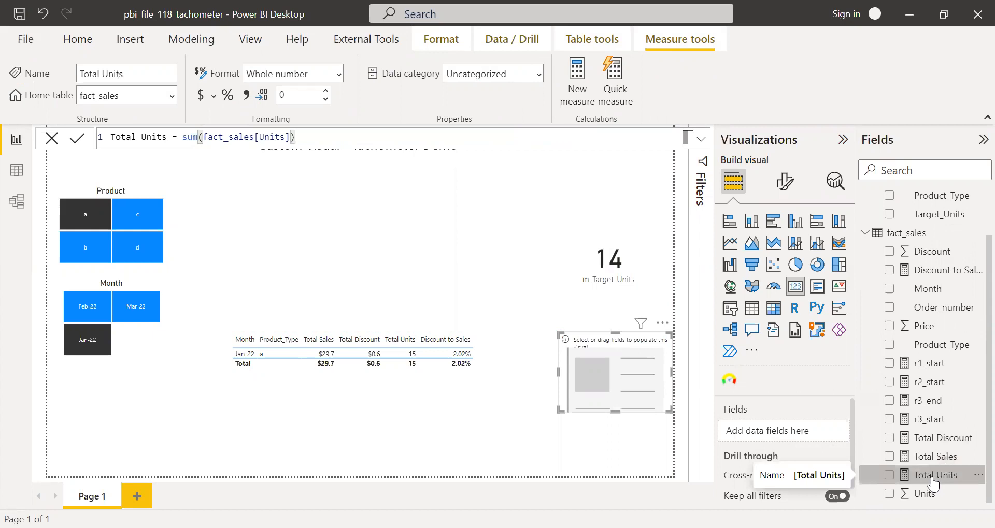
pyautogui.moveTo(630, 388)
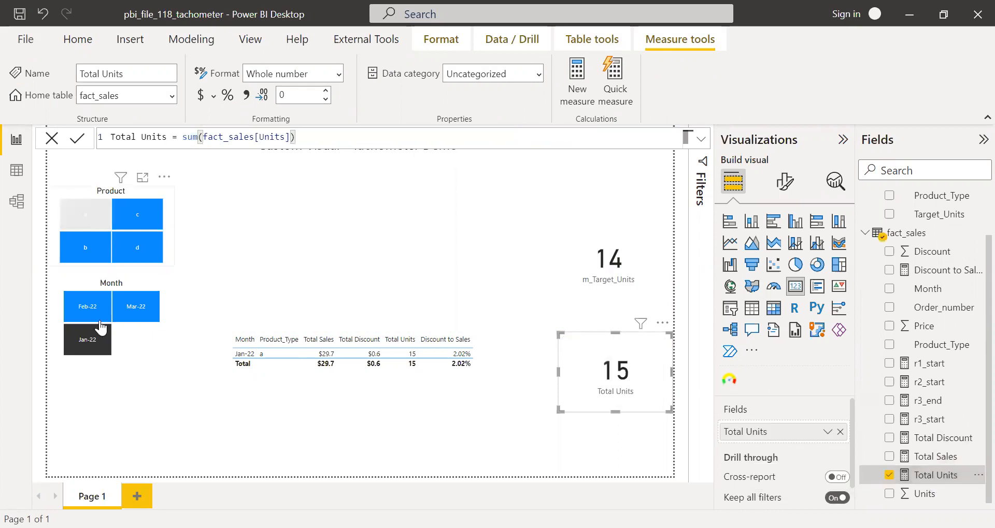
pyautogui.click(85, 213)
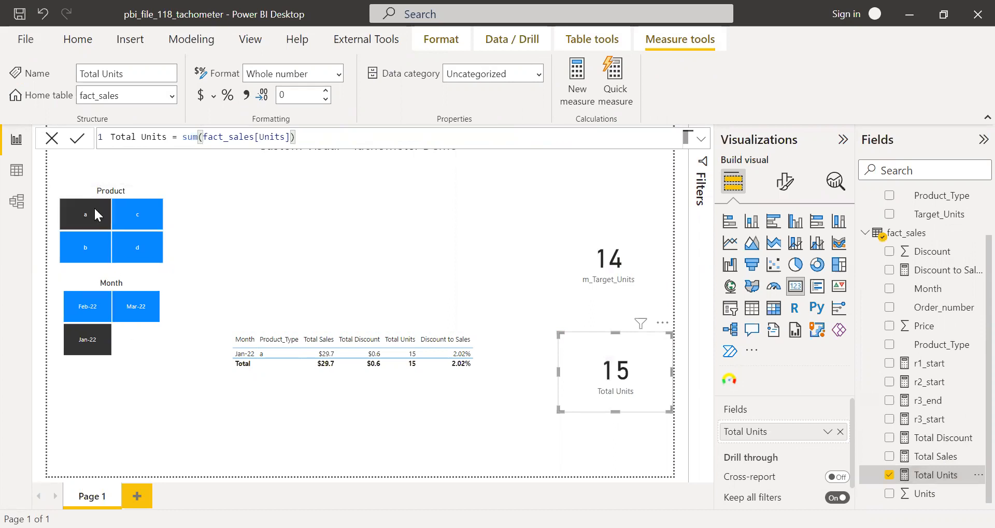
pyautogui.moveTo(660, 266)
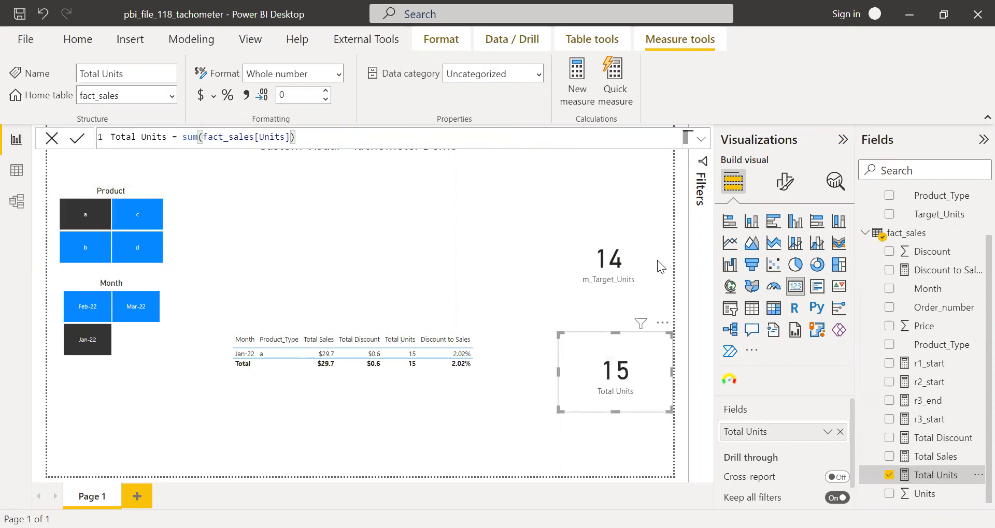
pyautogui.moveTo(425, 226)
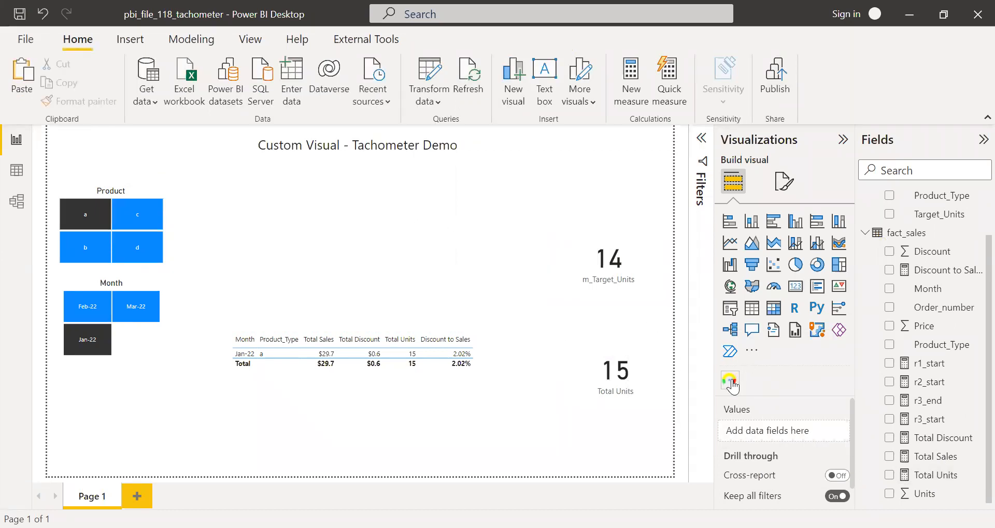
# Add a tachometer above the table and feed it Total Units (15) as its value.
pyautogui.click(729, 381)
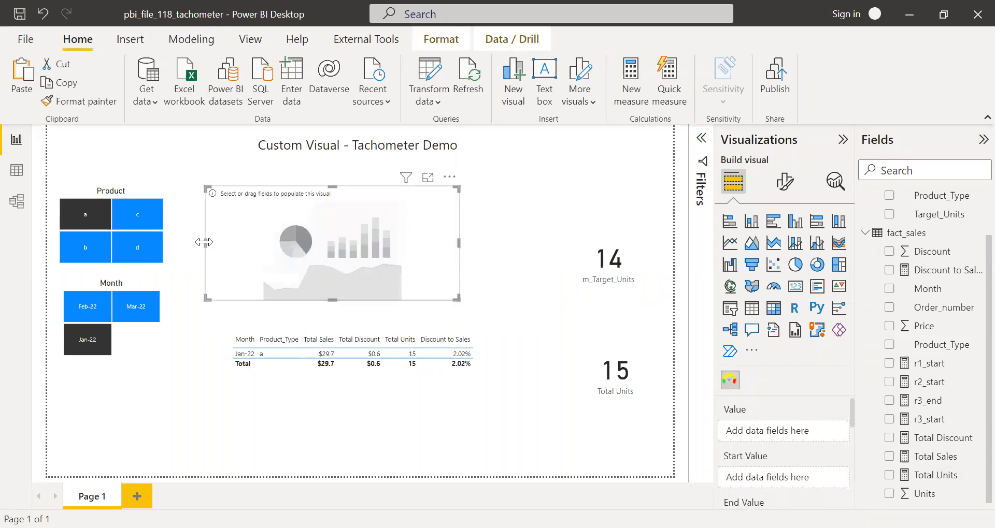
pyautogui.moveTo(204, 242); pyautogui.dragTo(290, 242)
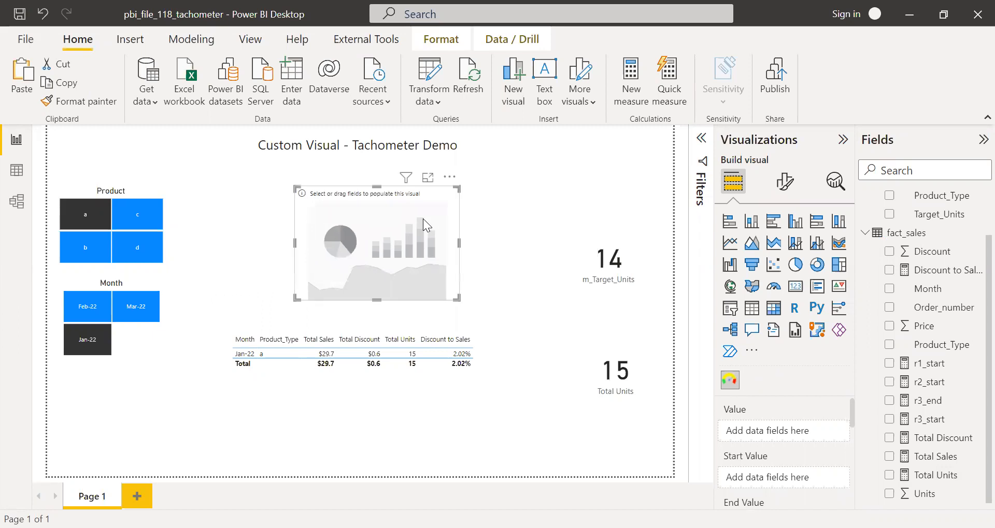
pyautogui.moveTo(806, 434)
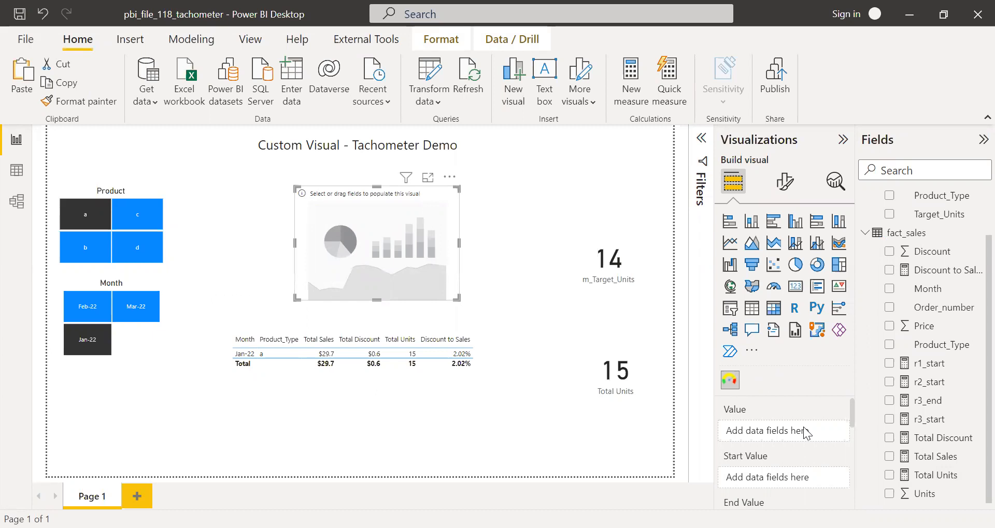
pyautogui.moveTo(854, 416)
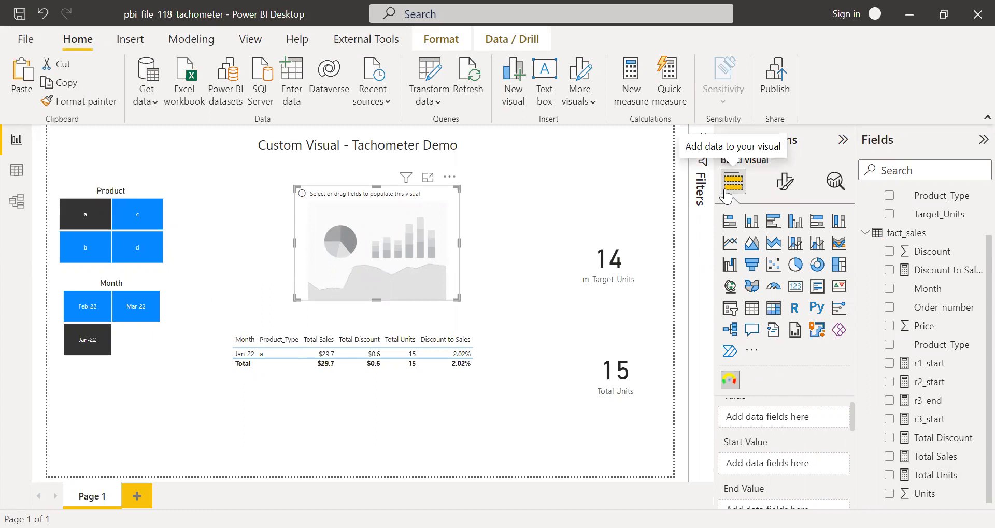
pyautogui.moveTo(856, 428)
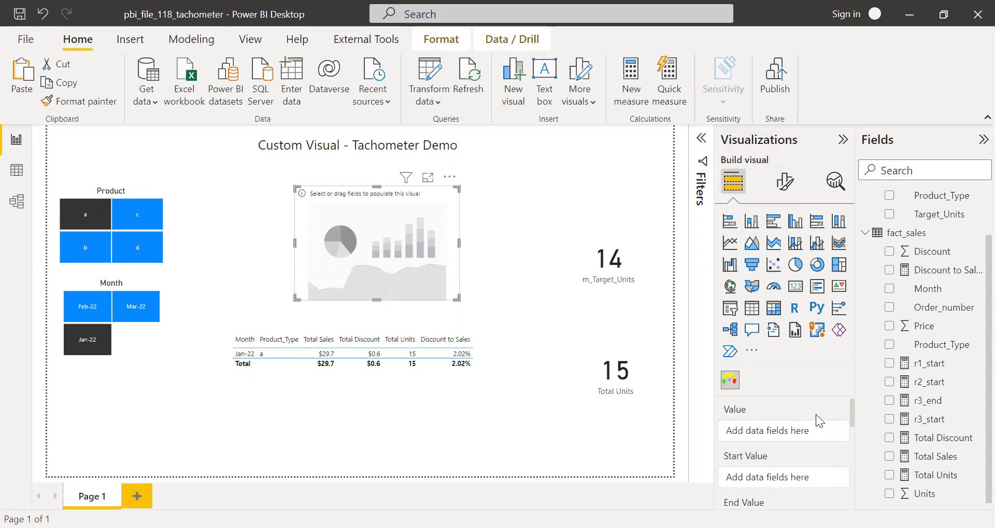
pyautogui.moveTo(784, 432)
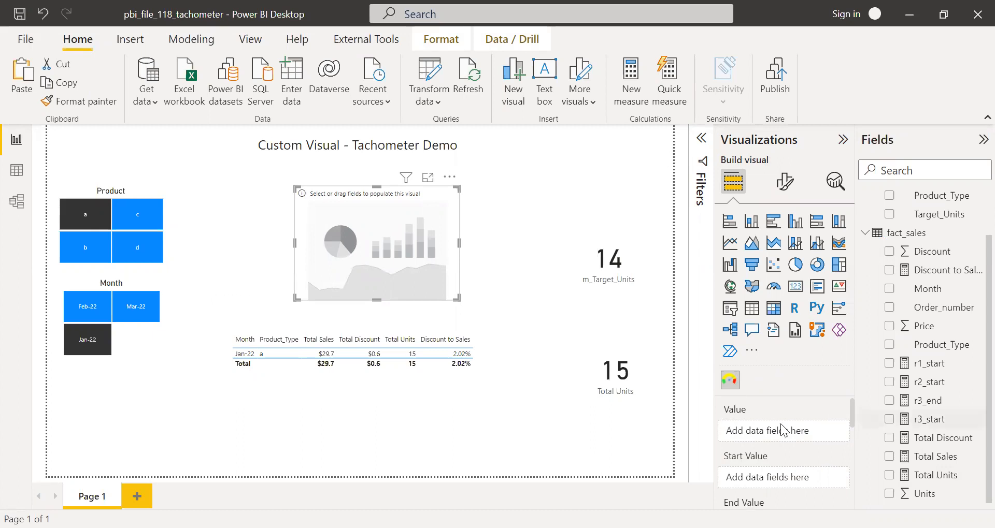
pyautogui.moveTo(942, 466)
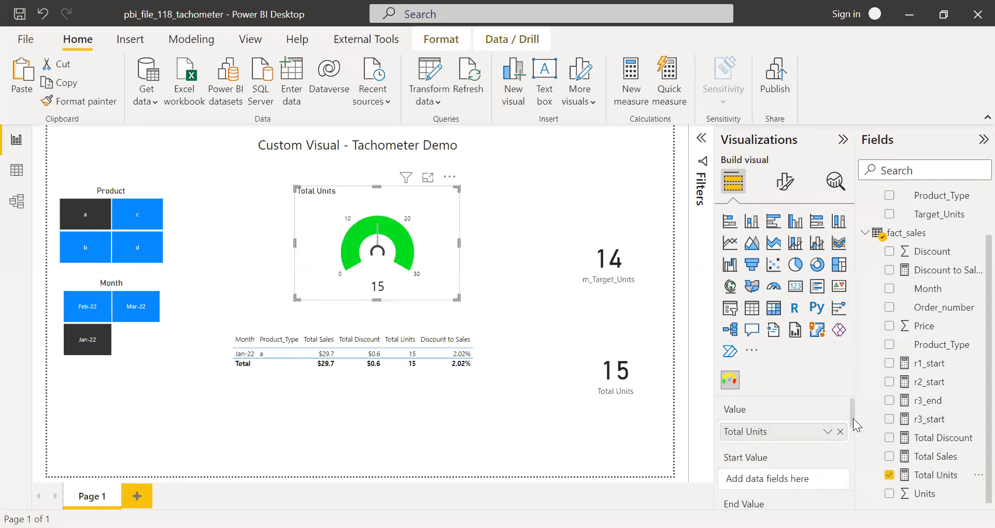
pyautogui.scroll(-3)
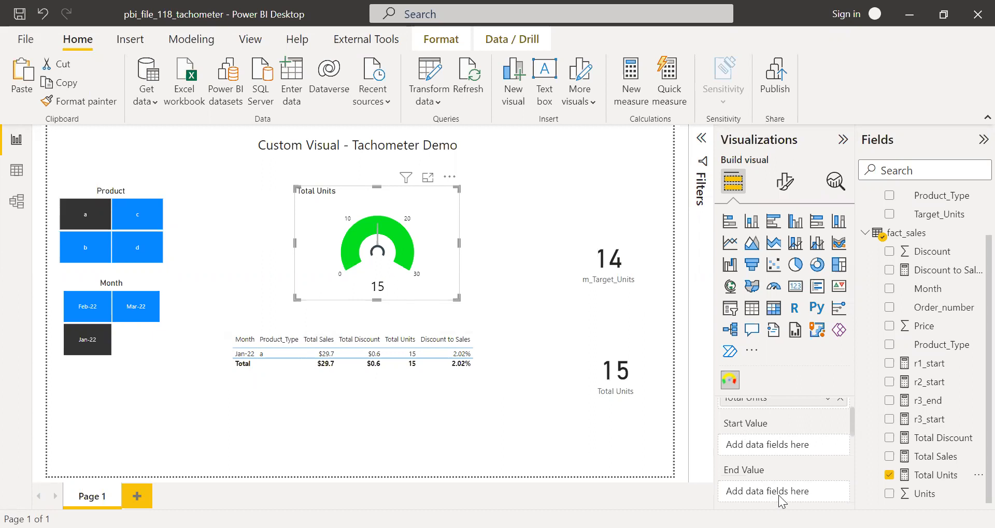
pyautogui.moveTo(896, 434)
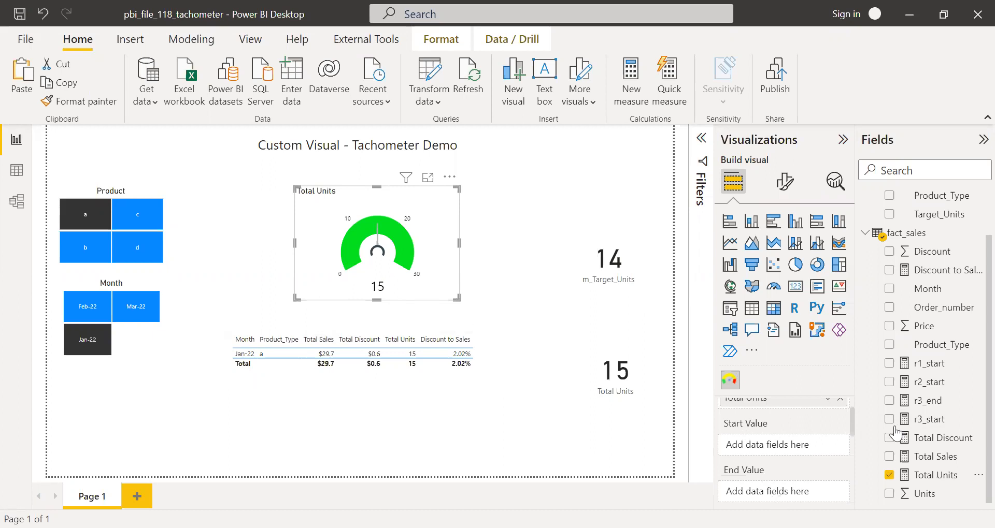
pyautogui.moveTo(977, 394)
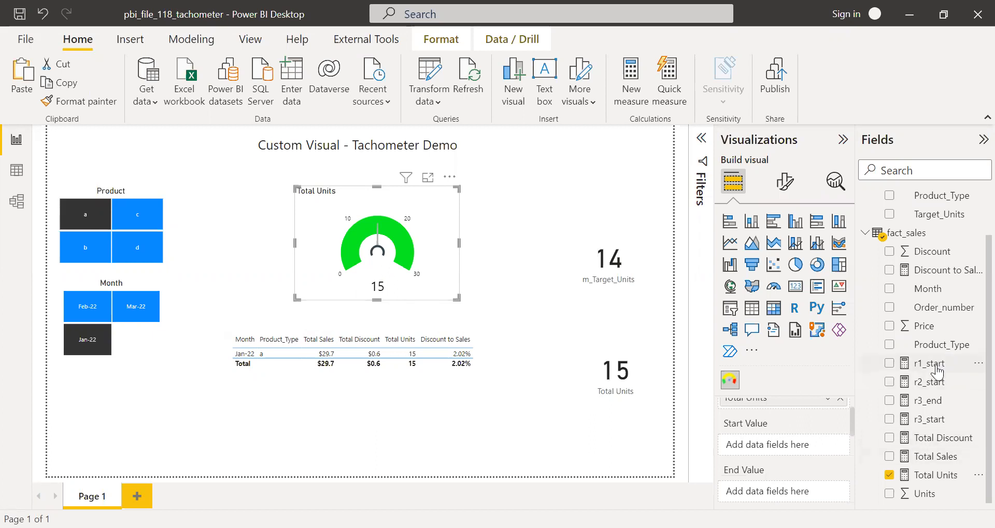
# Set the tachometer's start value to r1_start and end value to r3_end (28).
pyautogui.click(930, 363)
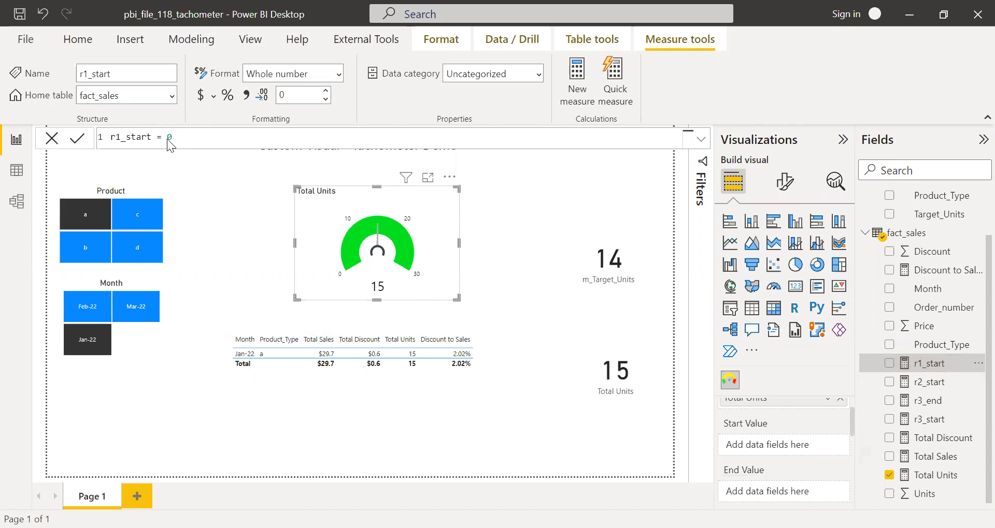
pyautogui.moveTo(340, 273)
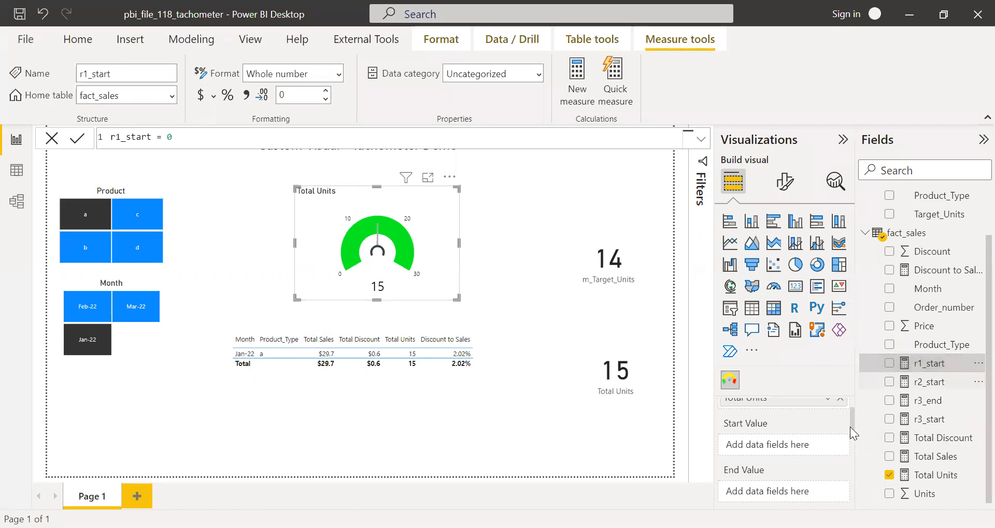
pyautogui.click(889, 363)
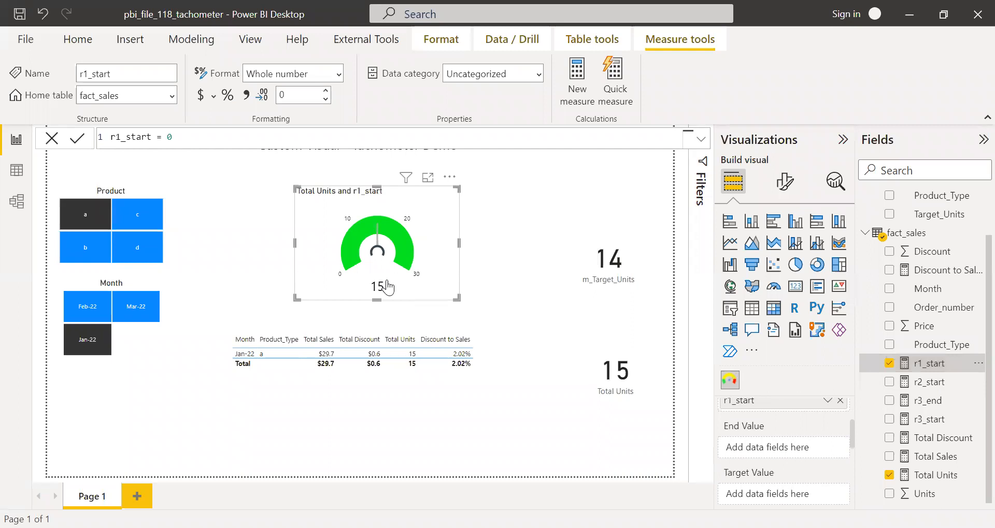
pyautogui.moveTo(335, 242)
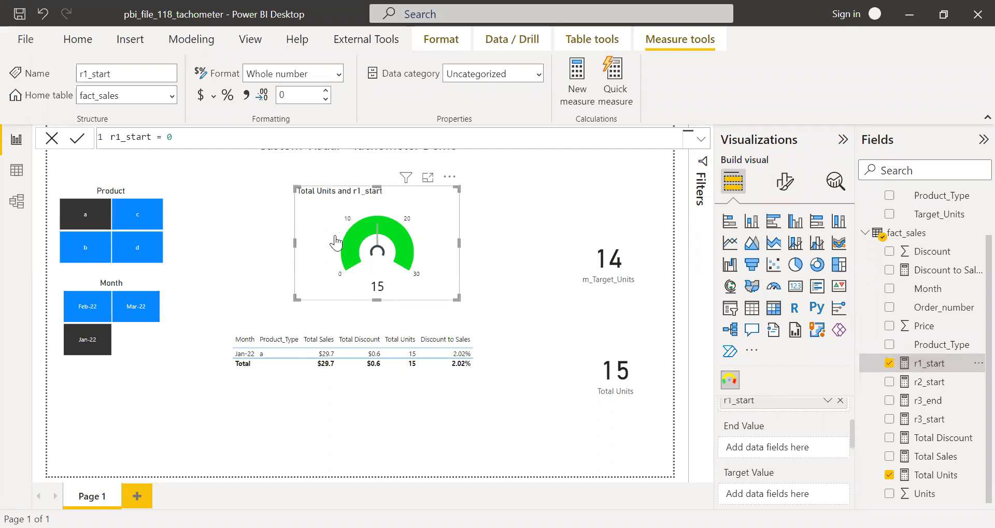
pyautogui.moveTo(413, 278)
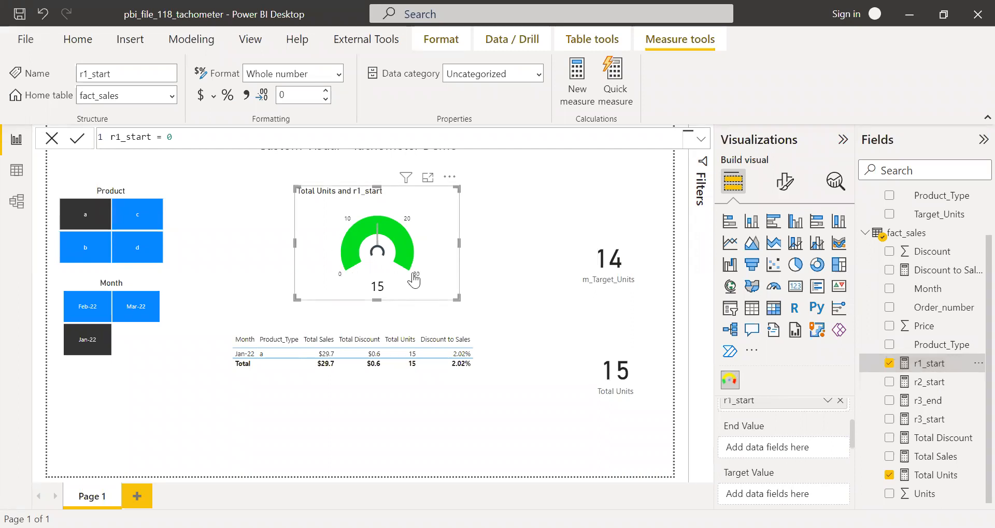
pyautogui.moveTo(864, 424)
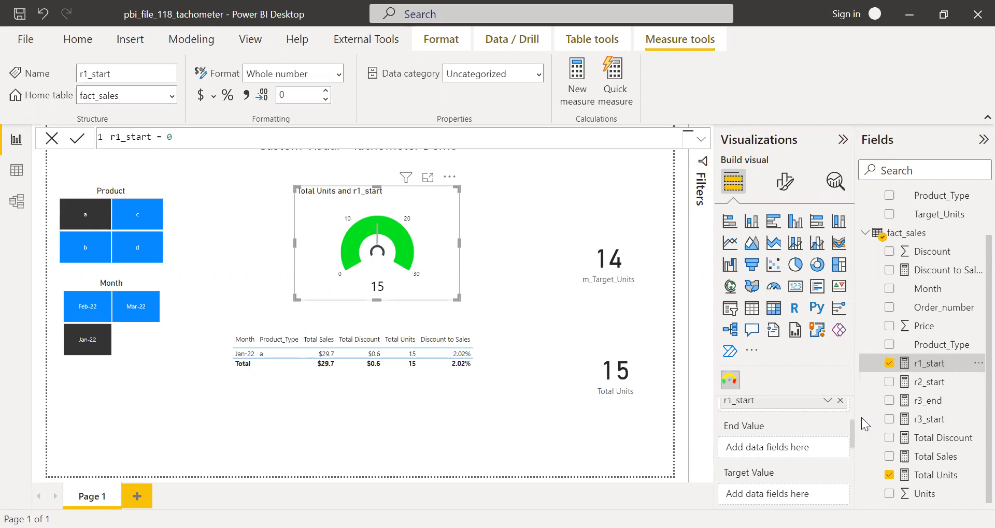
pyautogui.click(928, 400)
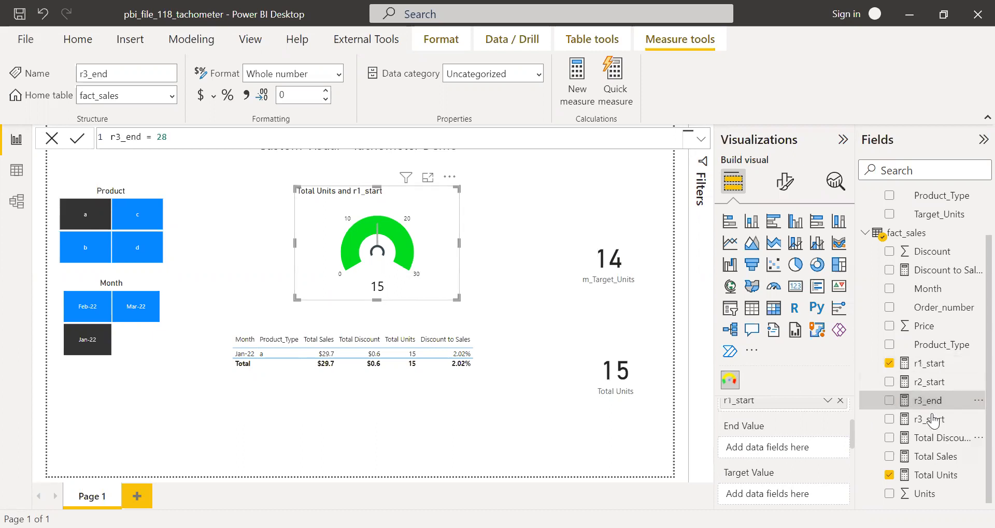
pyautogui.moveTo(929, 409)
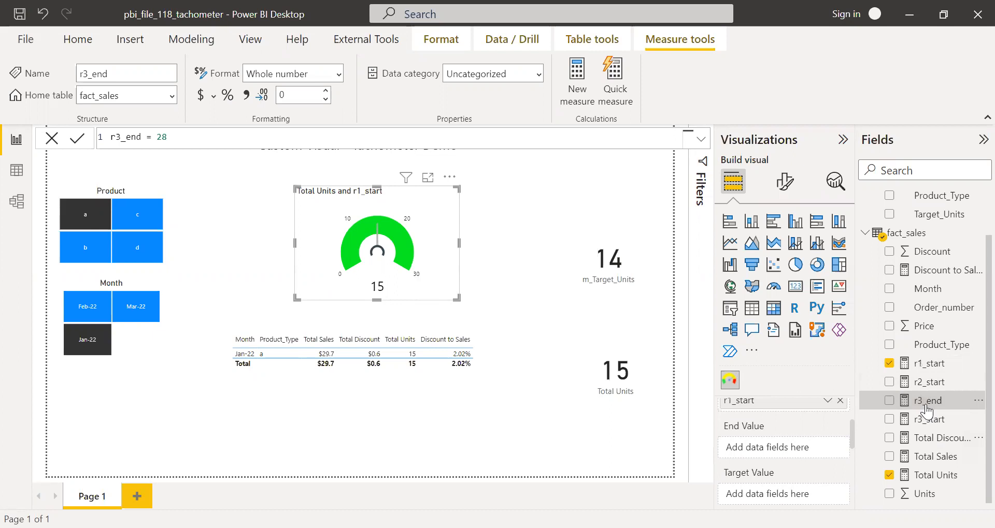
pyautogui.click(889, 400)
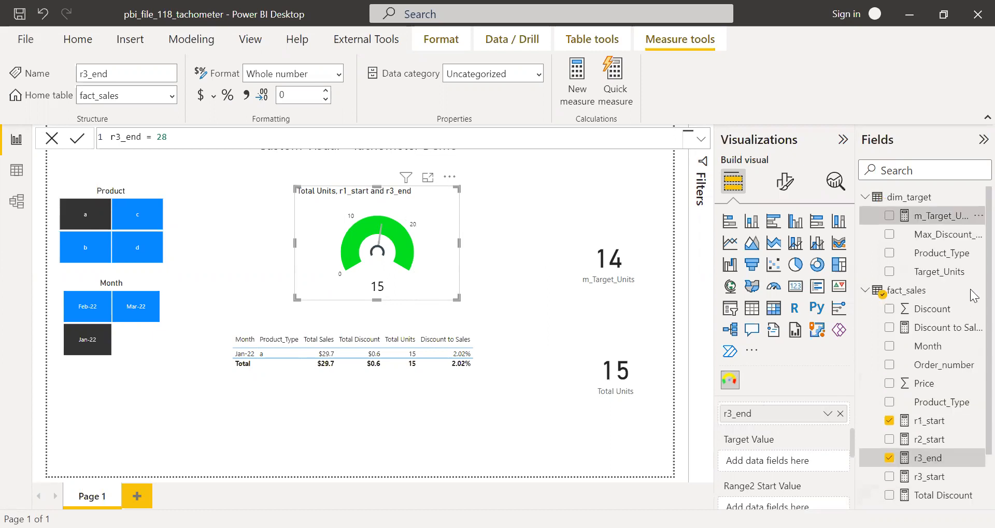
# Check the m_Target_Units SUM formula used as the gauge's target of 14.
pyautogui.click(945, 216)
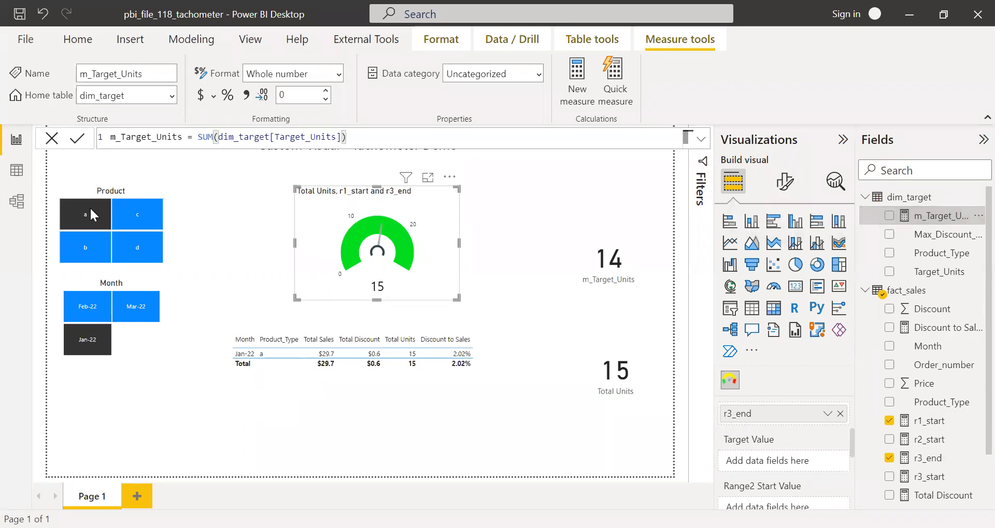
pyautogui.click(85, 214)
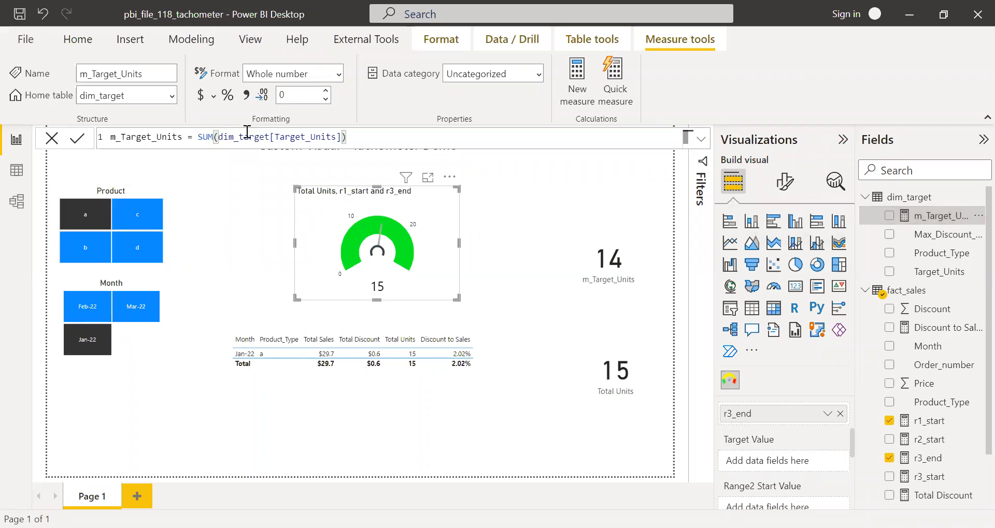
pyautogui.moveTo(75, 307)
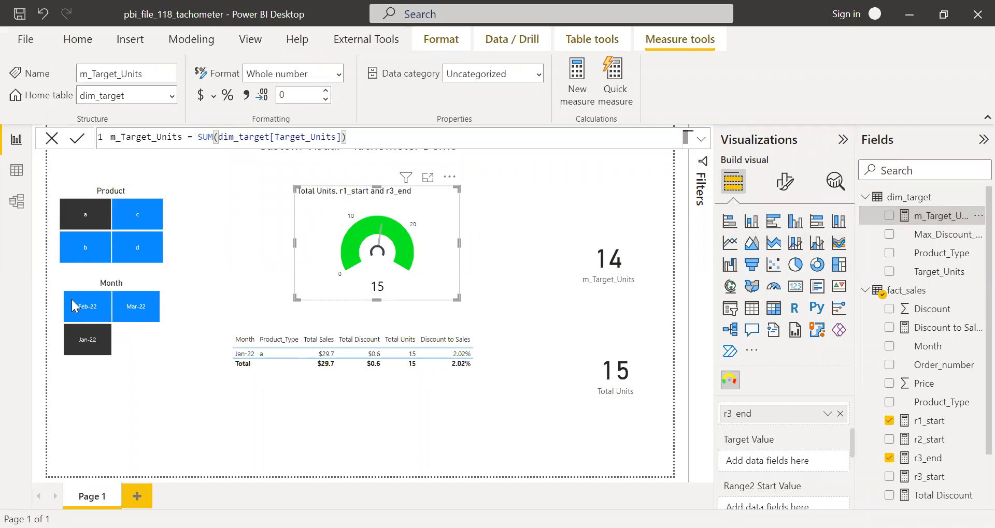
pyautogui.click(84, 214)
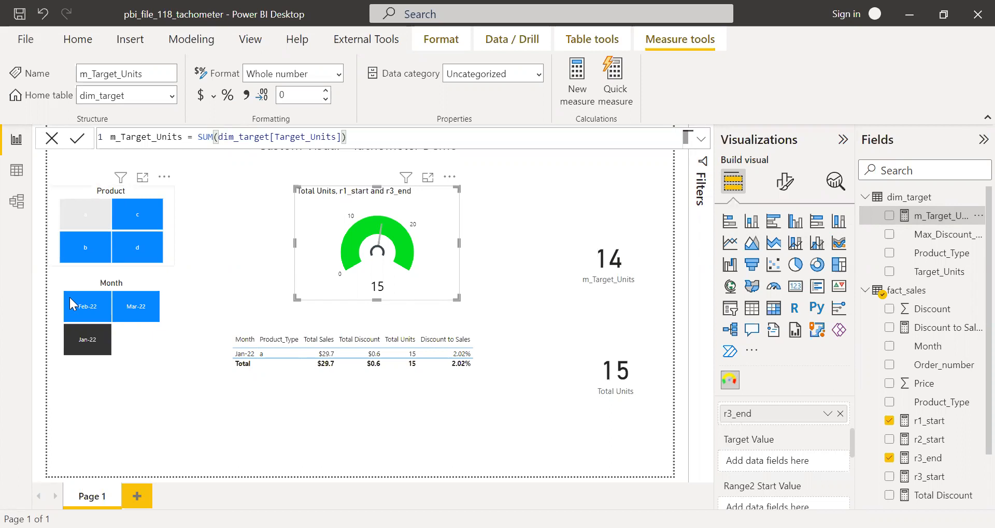
pyautogui.click(84, 214)
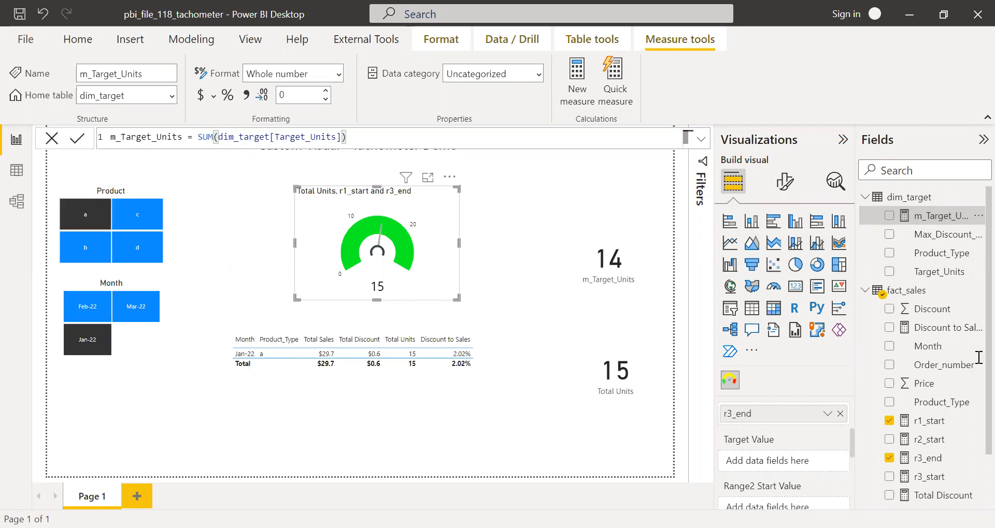
pyautogui.moveTo(945, 219)
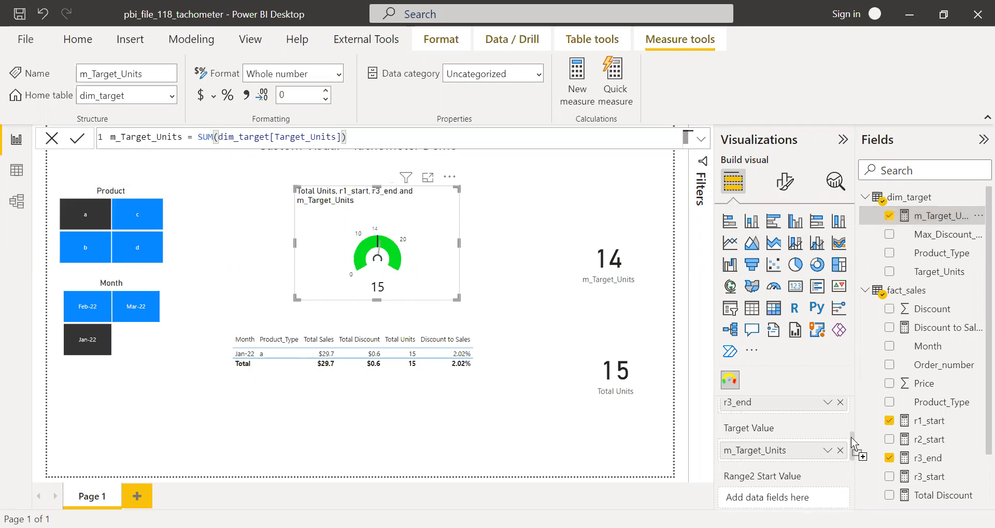
pyautogui.moveTo(624, 272)
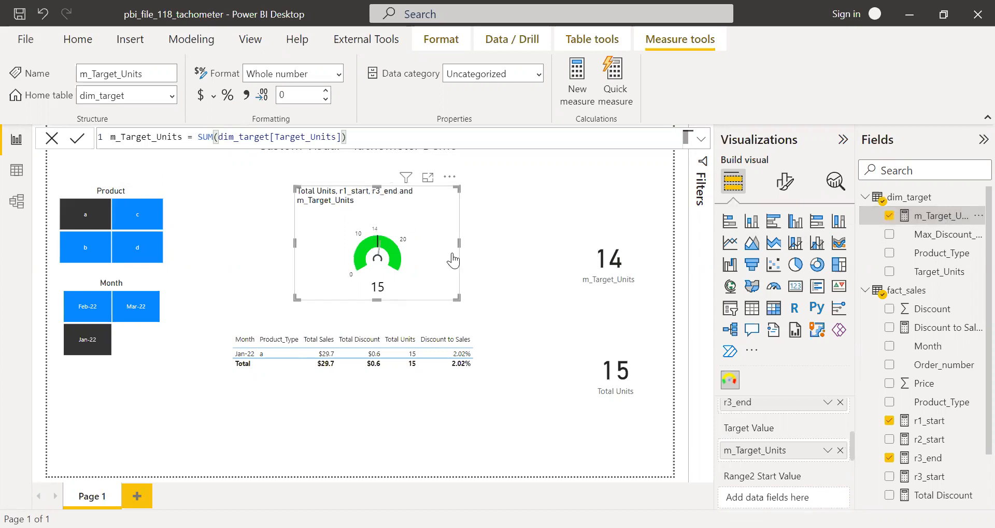
pyautogui.moveTo(861, 440)
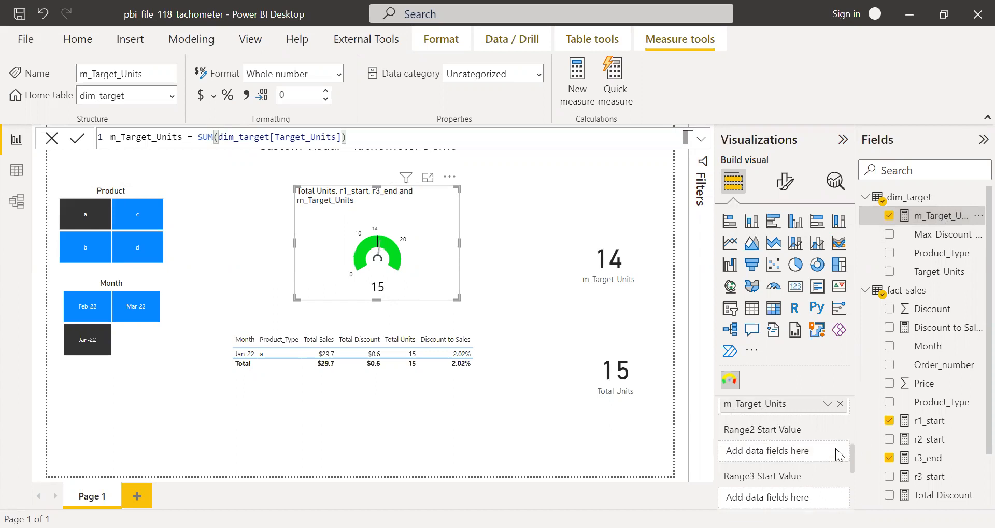
pyautogui.moveTo(379, 238)
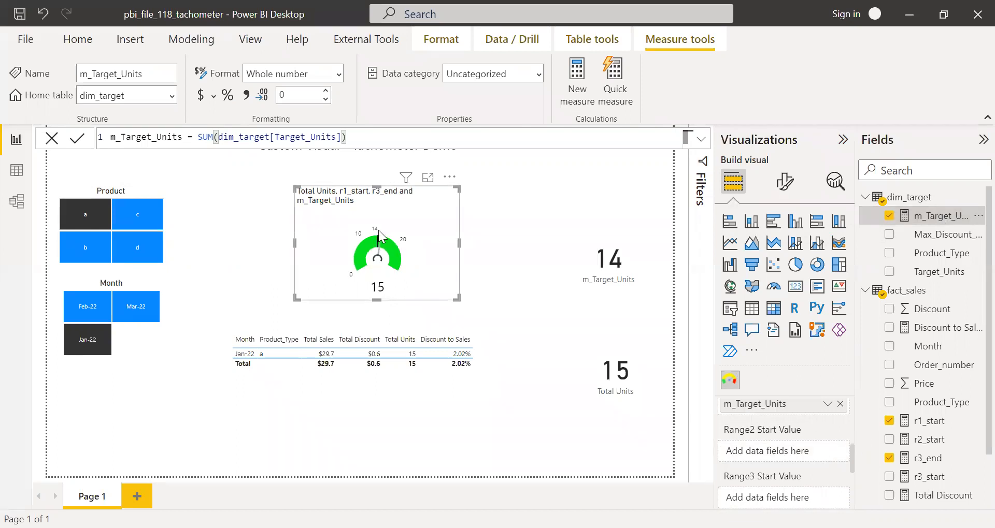
pyautogui.moveTo(394, 265)
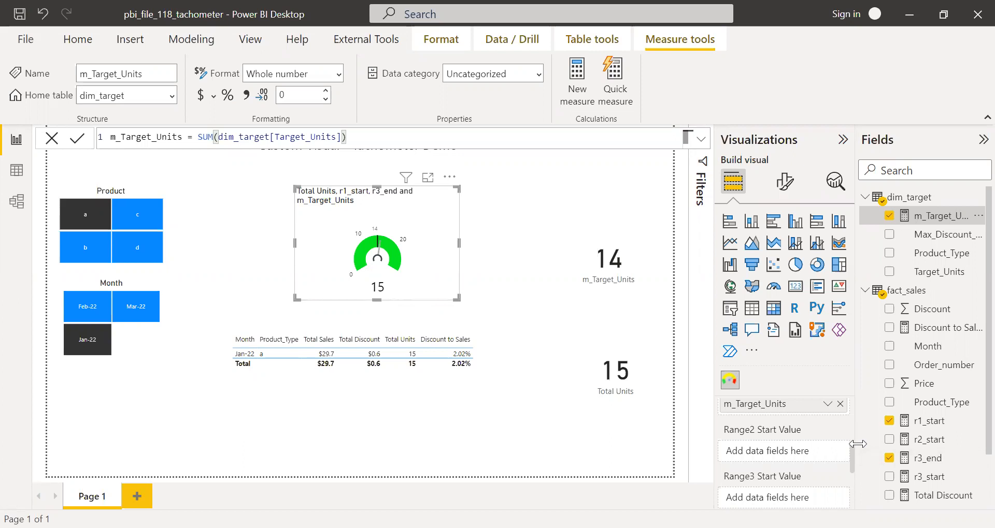
# Use r2_start (7) as the gauge's second range start and recheck r3_end.
pyautogui.click(931, 440)
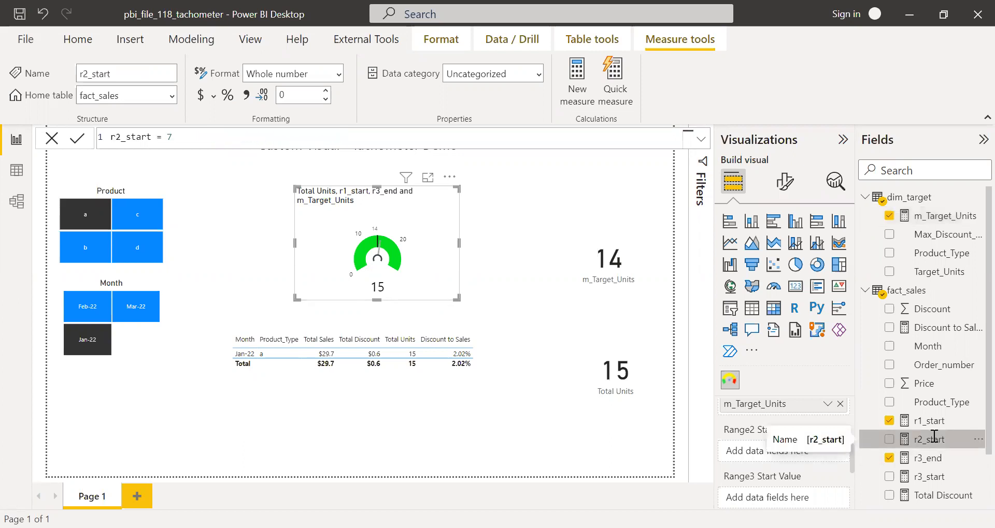
pyautogui.moveTo(364, 244)
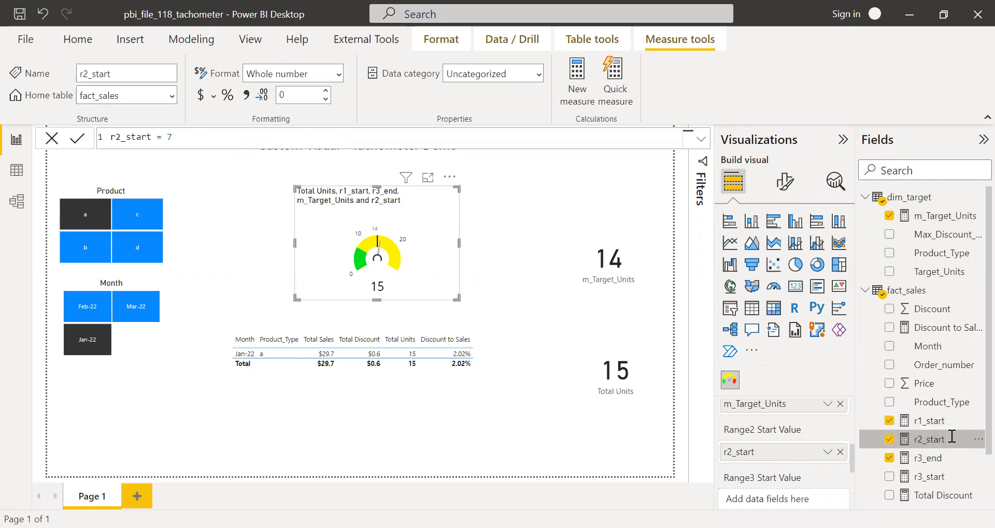
pyautogui.moveTo(440, 272)
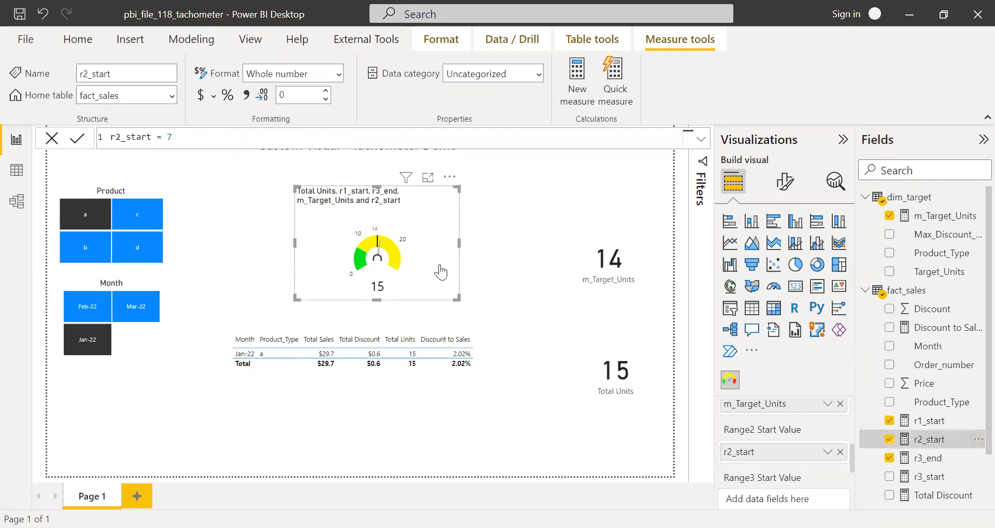
pyautogui.moveTo(406, 251)
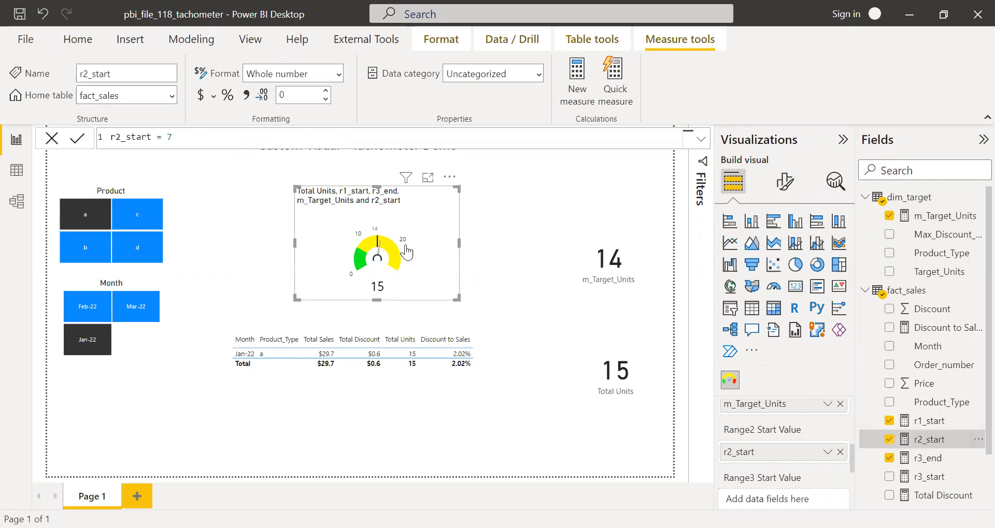
pyautogui.moveTo(973, 409)
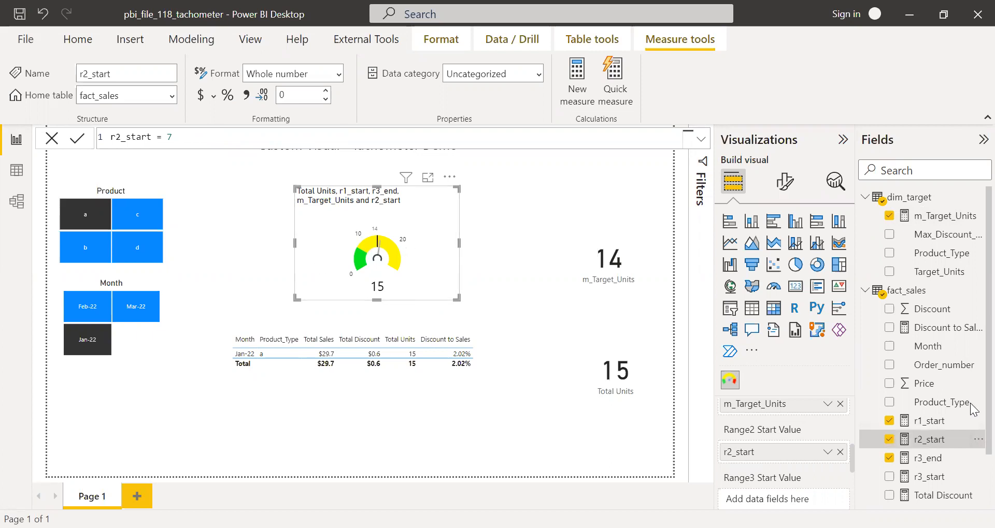
pyautogui.scroll(-3)
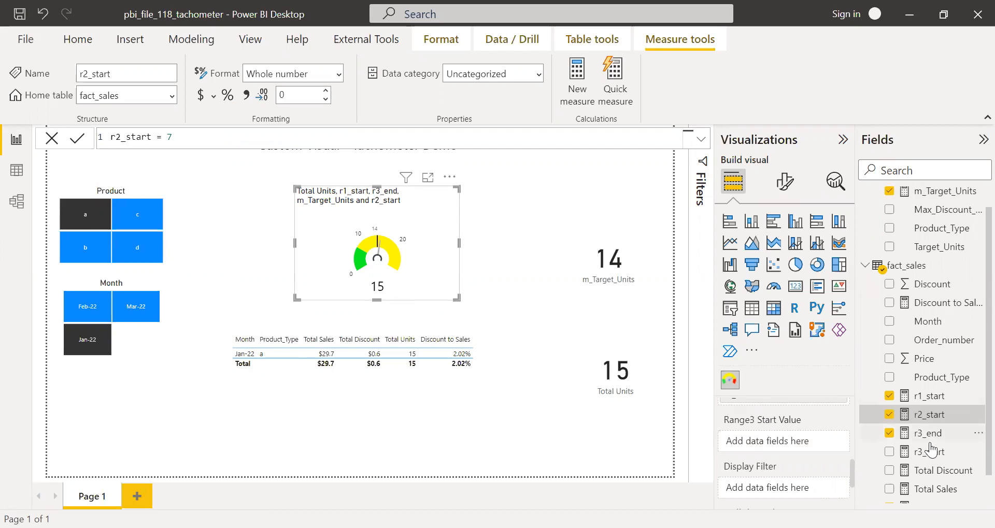
pyautogui.click(926, 434)
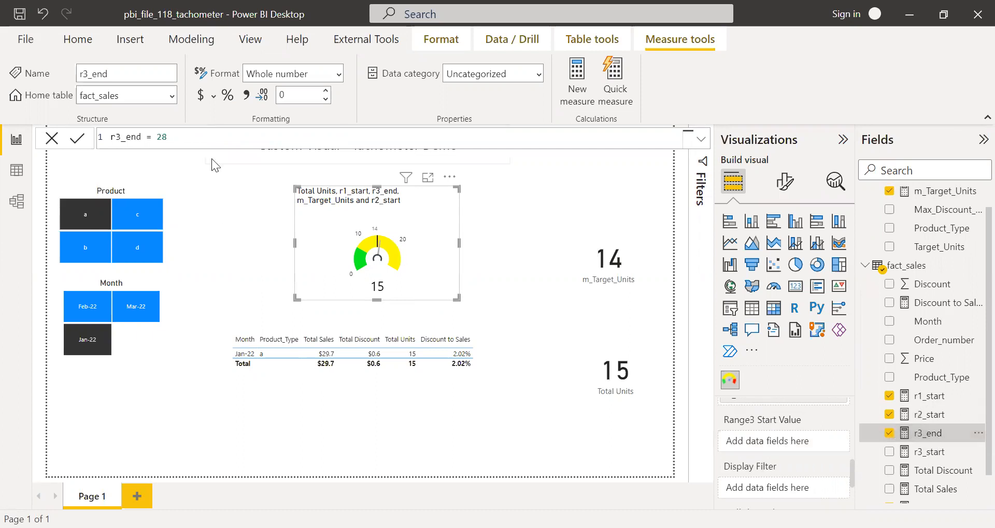
# Use r3_start (21) as the gauge's third range start.
pyautogui.click(931, 451)
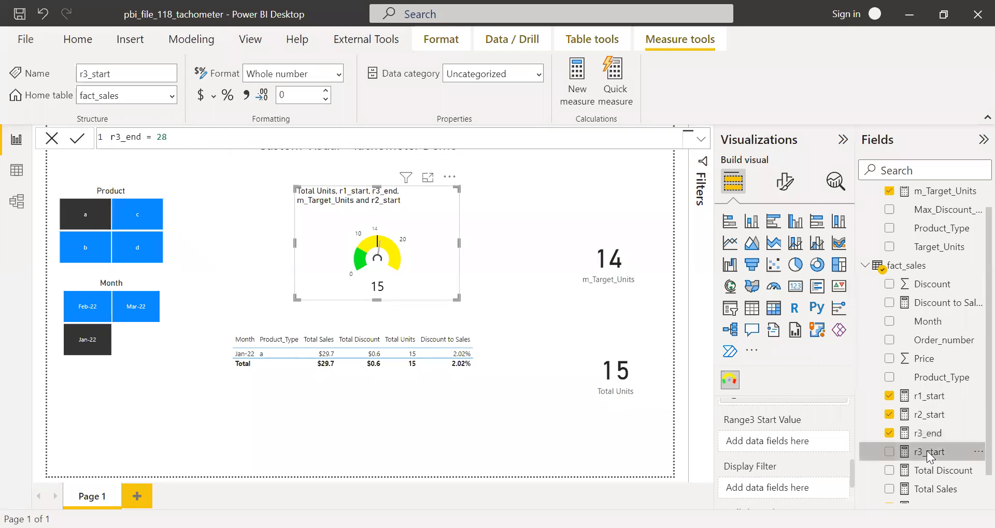
pyautogui.click(930, 451)
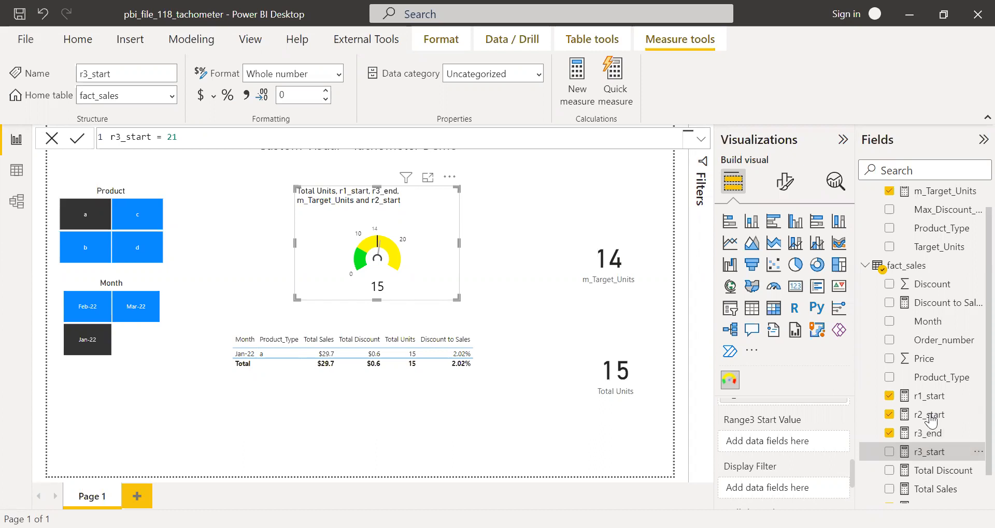
pyautogui.moveTo(977, 442)
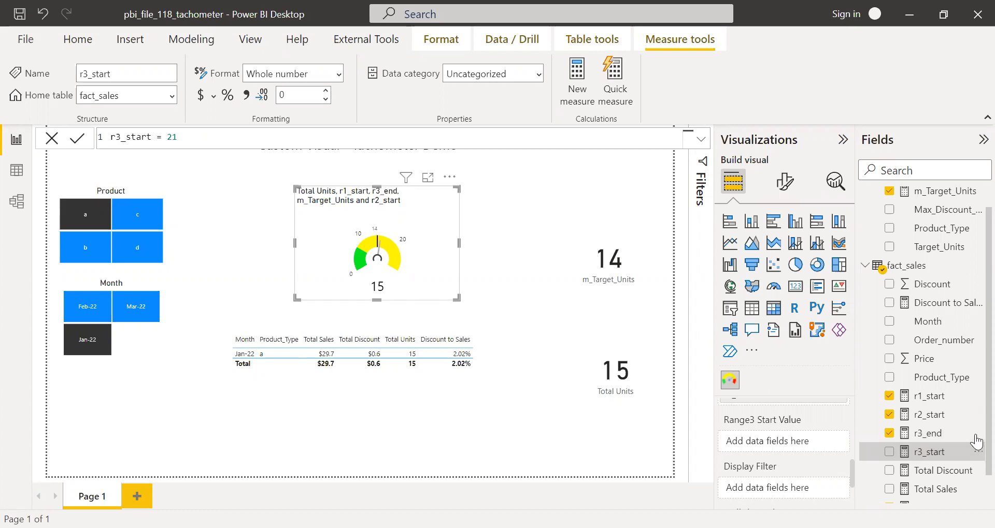
pyautogui.scroll(-3)
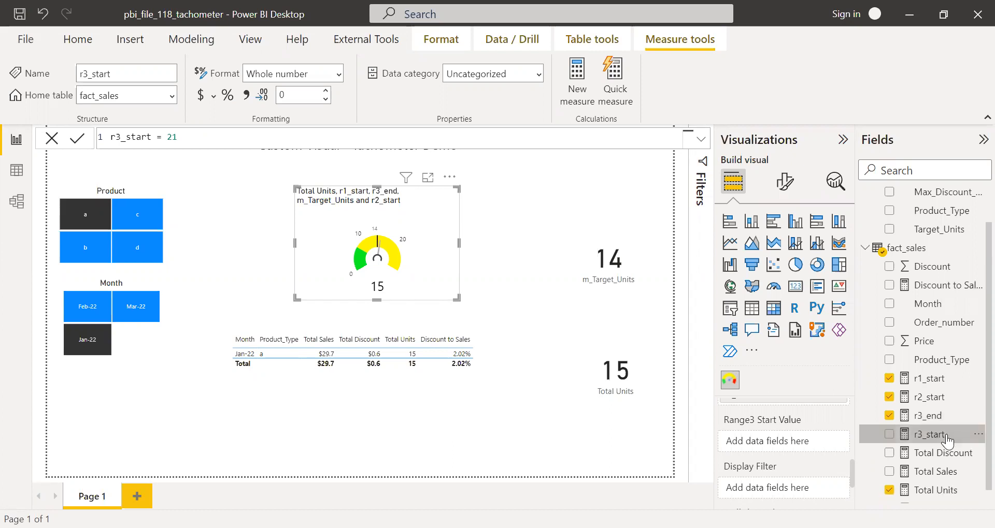
pyautogui.moveTo(806, 441)
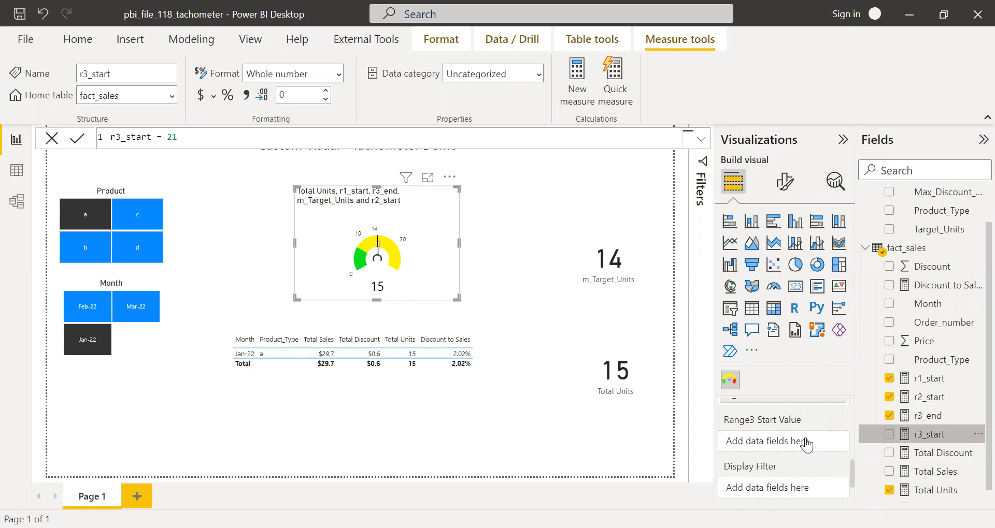
pyautogui.moveTo(397, 266)
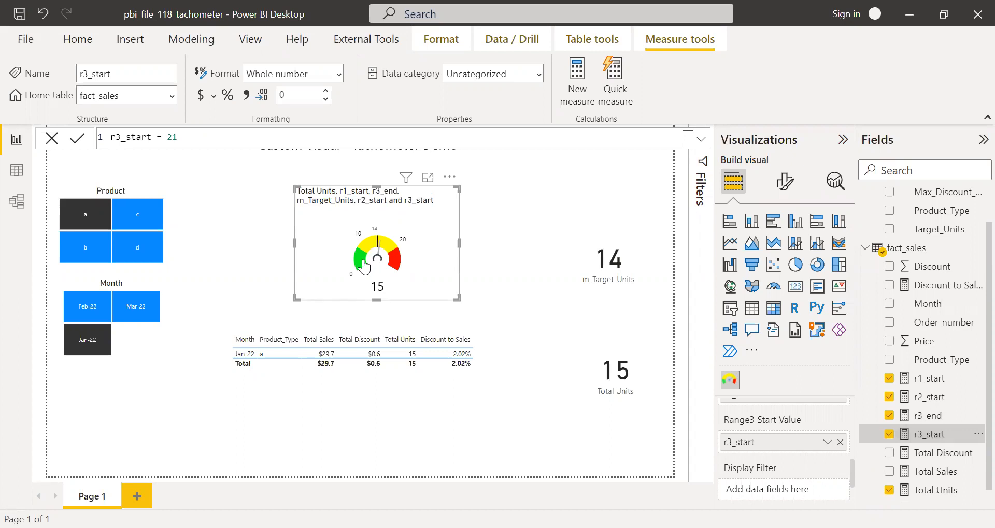
pyautogui.moveTo(597, 311)
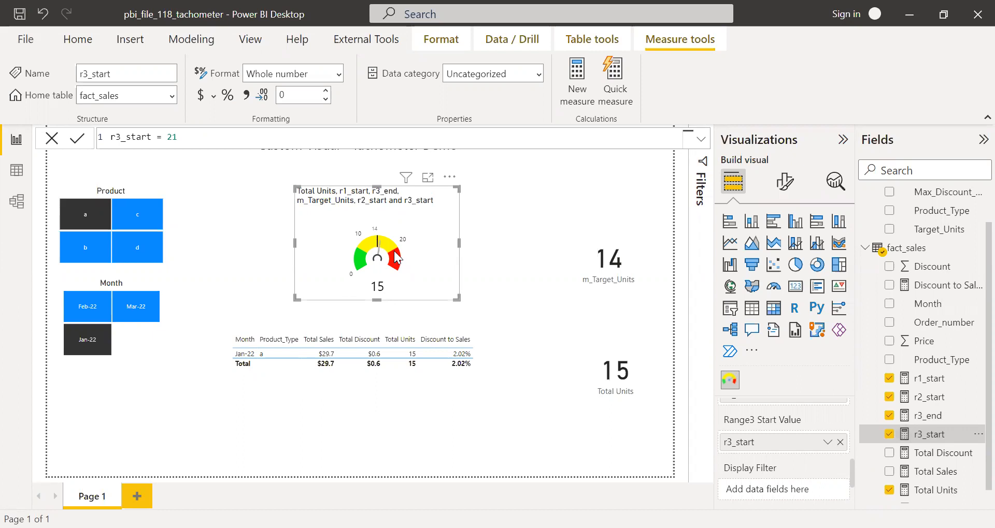
pyautogui.moveTo(705, 434)
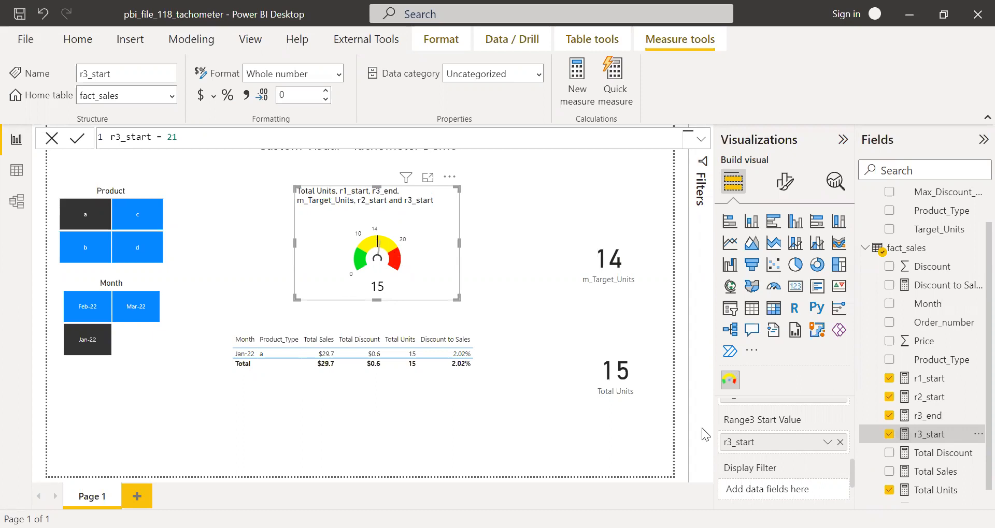
pyautogui.scroll(-3)
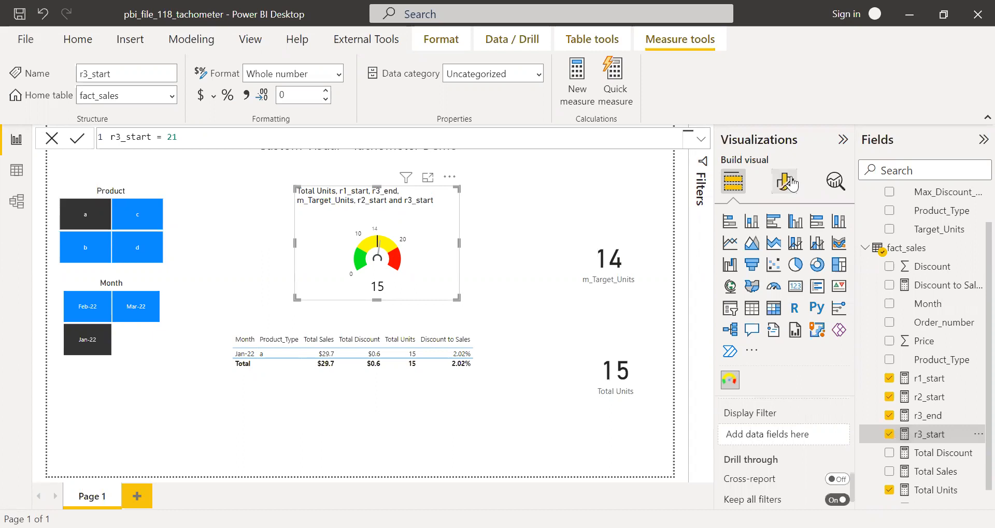
# Colour the gauge's first range red and the middle range yellow.
pyautogui.click(785, 183)
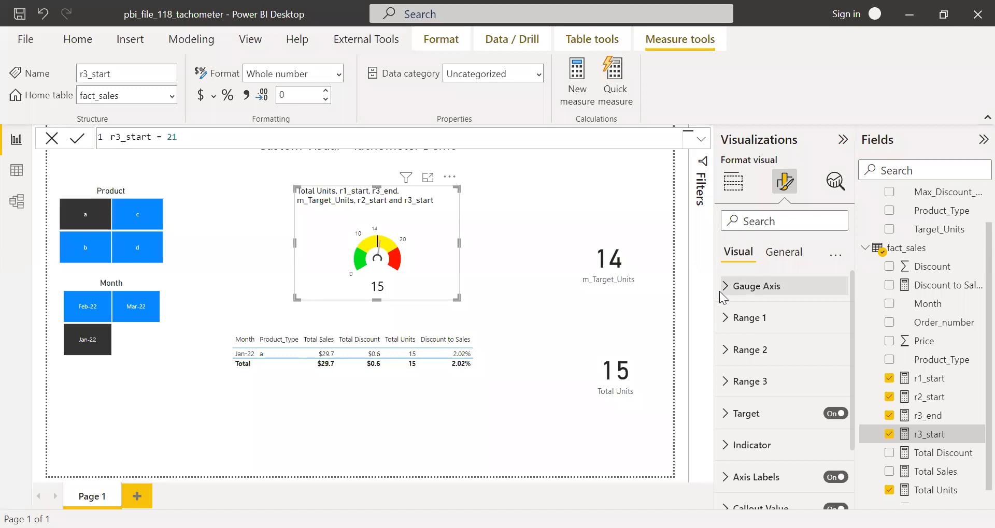
pyautogui.moveTo(729, 324)
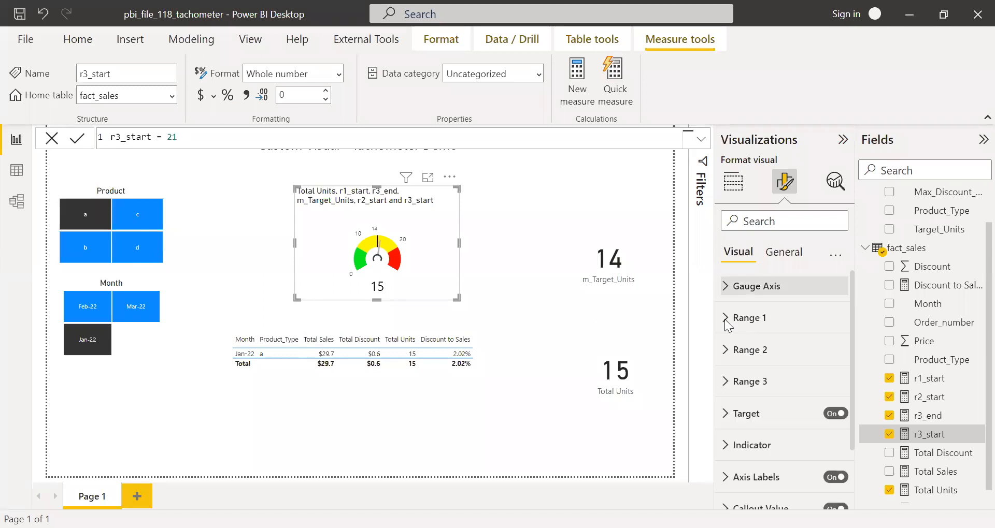
pyautogui.click(749, 318)
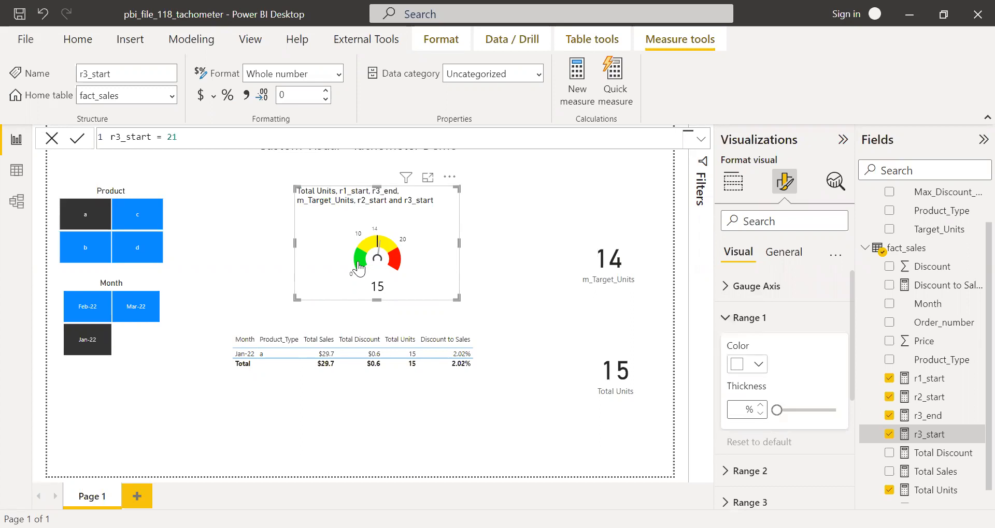
pyautogui.click(760, 364)
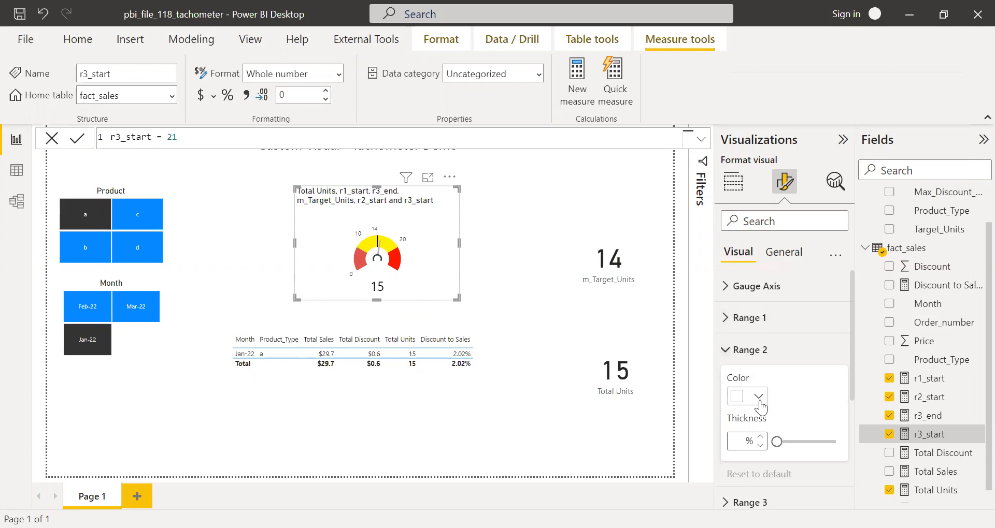
pyautogui.click(759, 396)
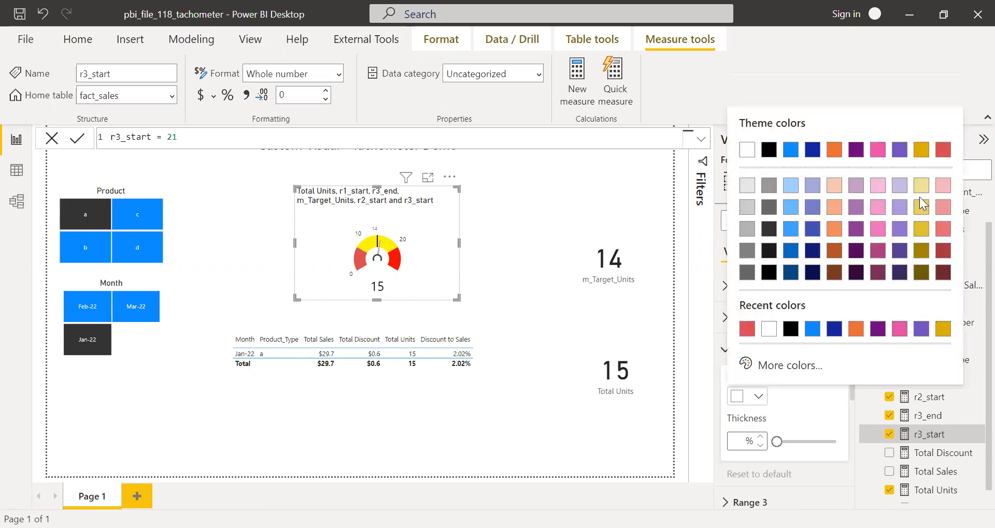
pyautogui.moveTo(923, 212)
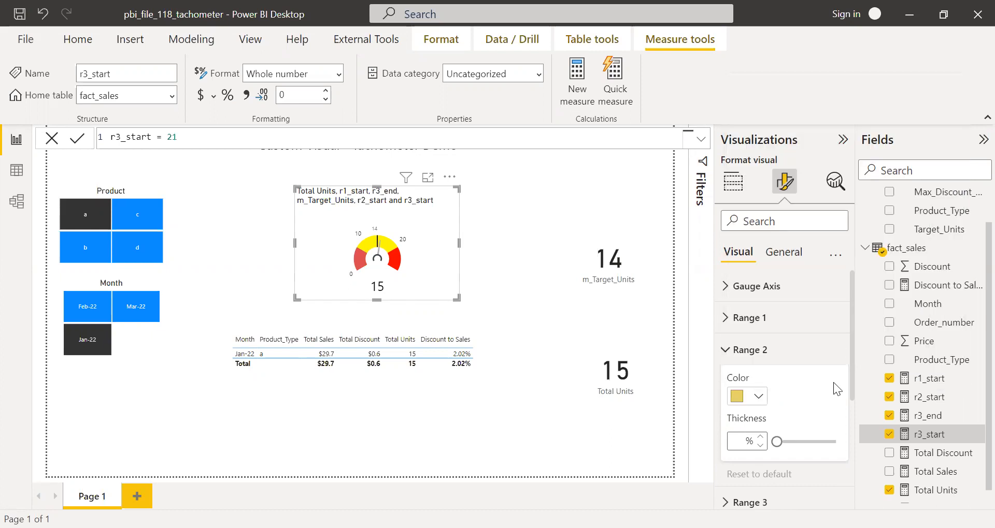
pyautogui.click(748, 349)
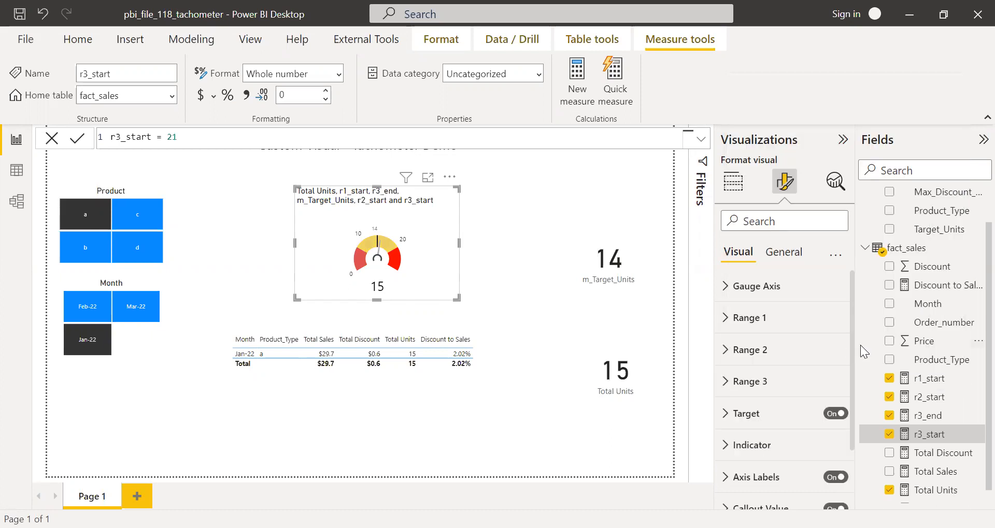
# Give the last gauge range a custom bright green from the colour picker.
pyautogui.click(747, 381)
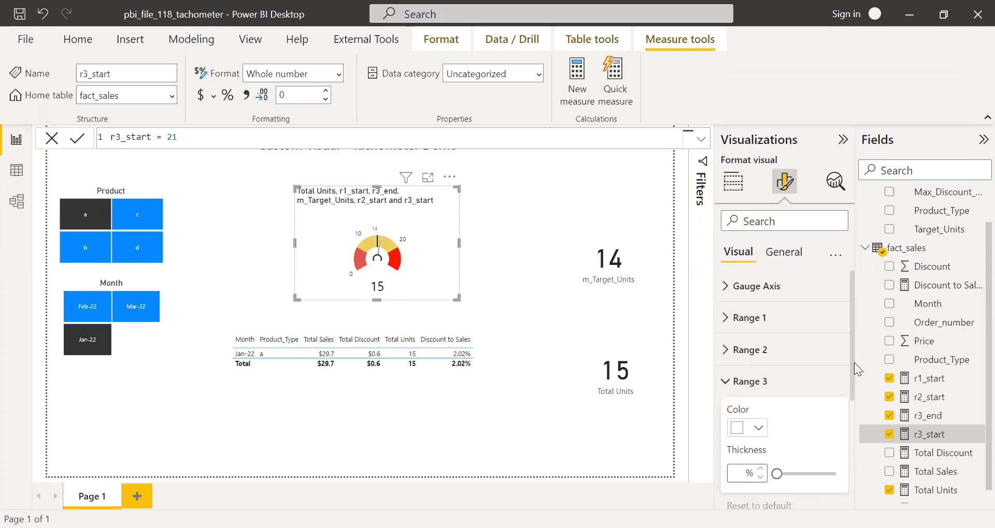
pyautogui.click(755, 428)
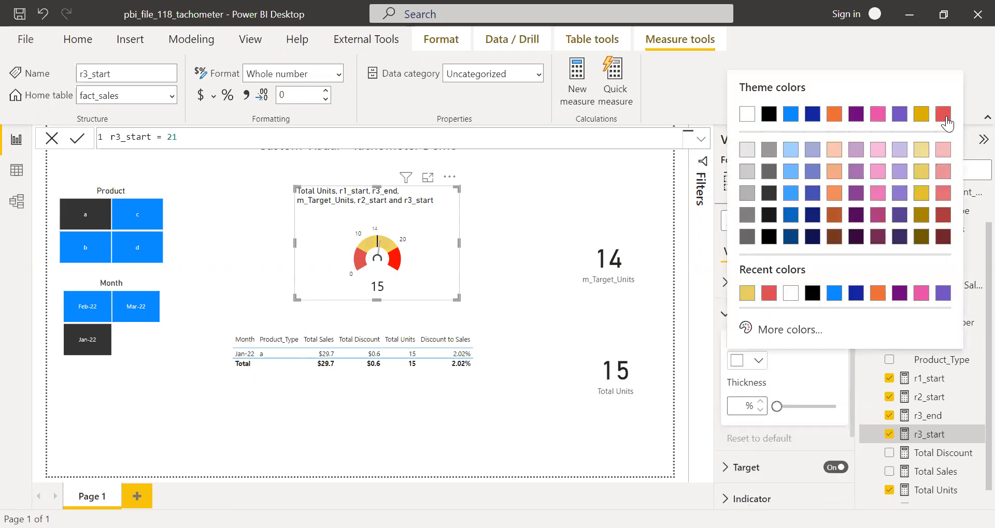
pyautogui.moveTo(778, 332)
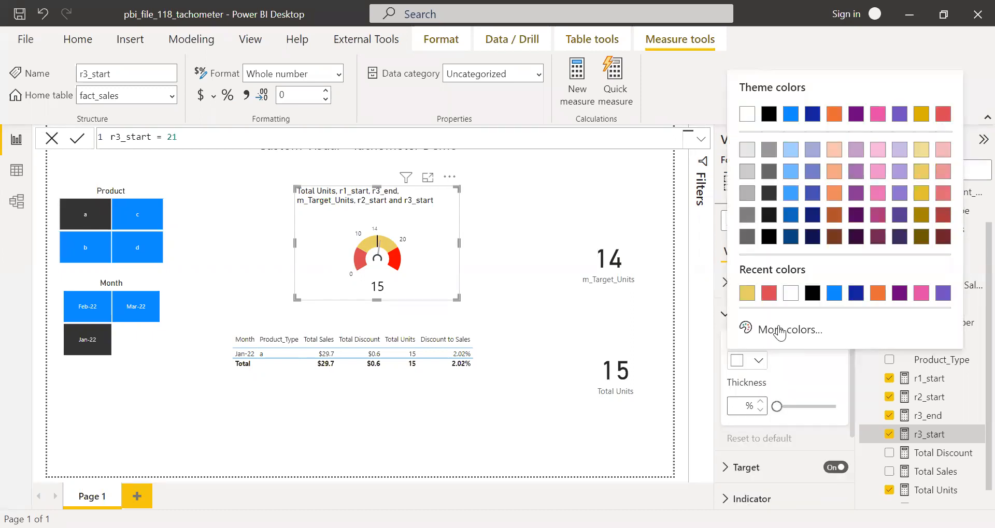
pyautogui.click(787, 329)
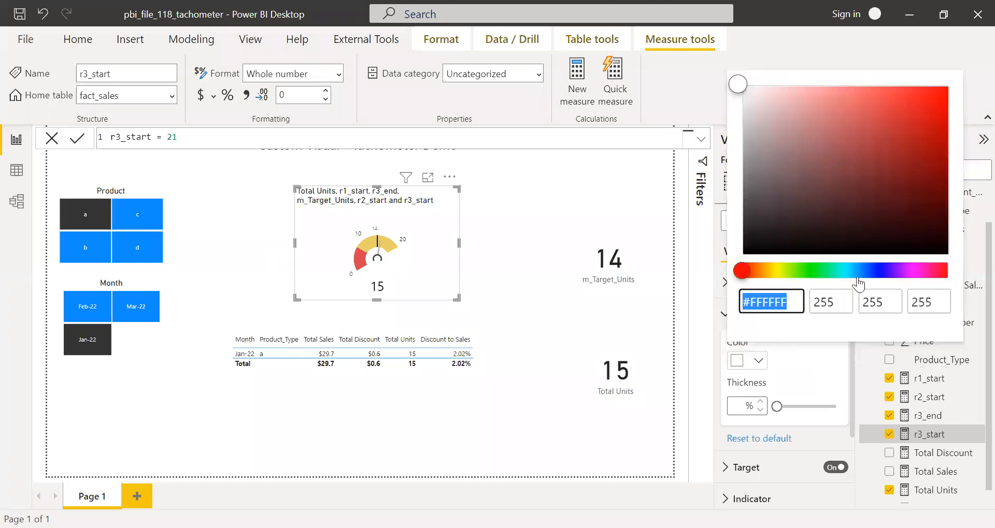
pyautogui.click(826, 270)
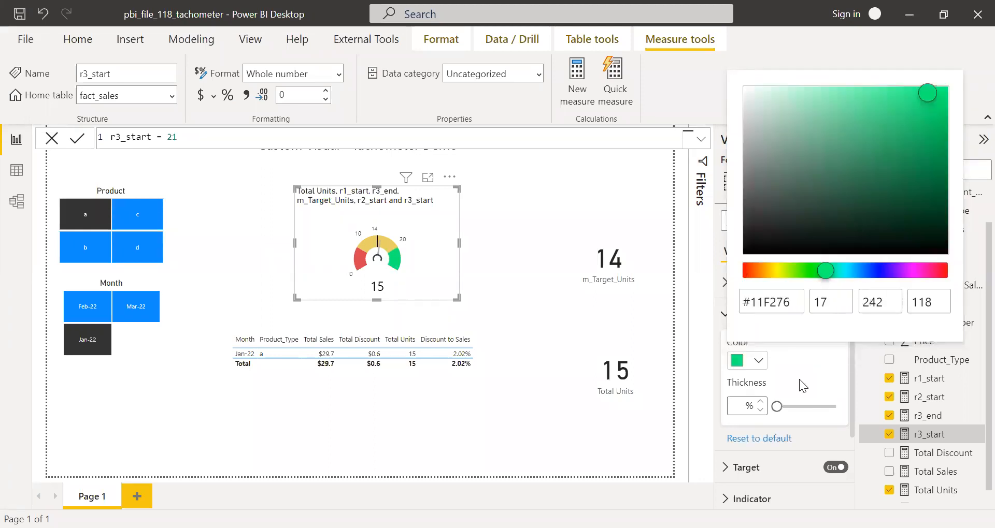
pyautogui.moveTo(819, 425)
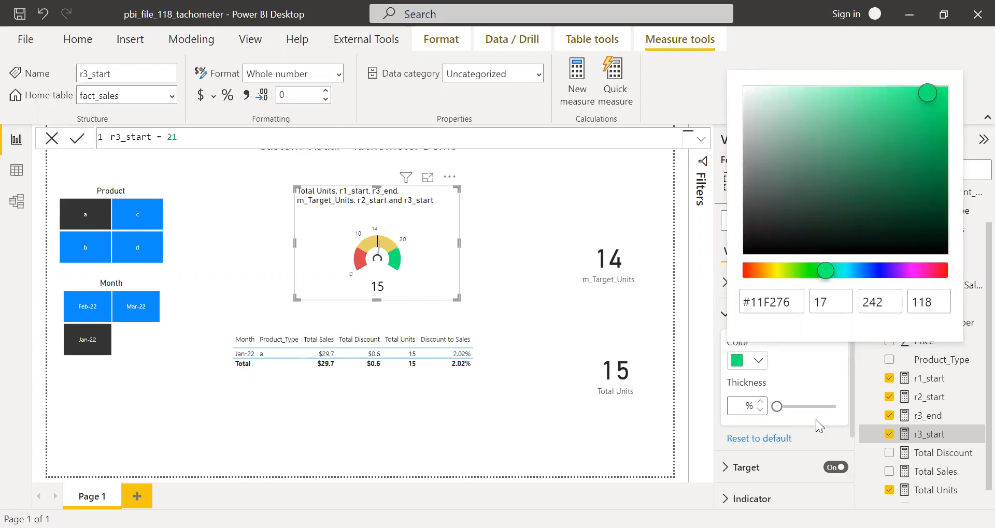
pyautogui.click(747, 315)
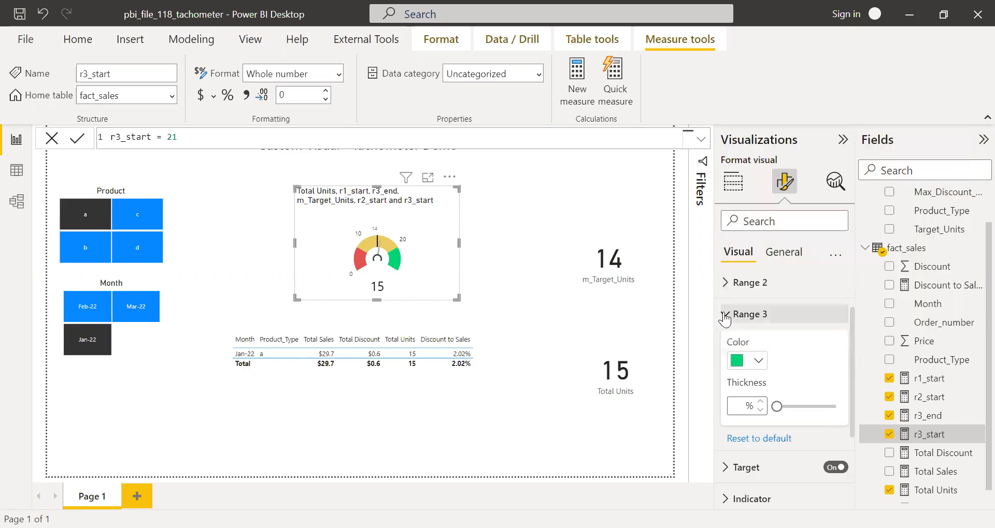
pyautogui.click(747, 313)
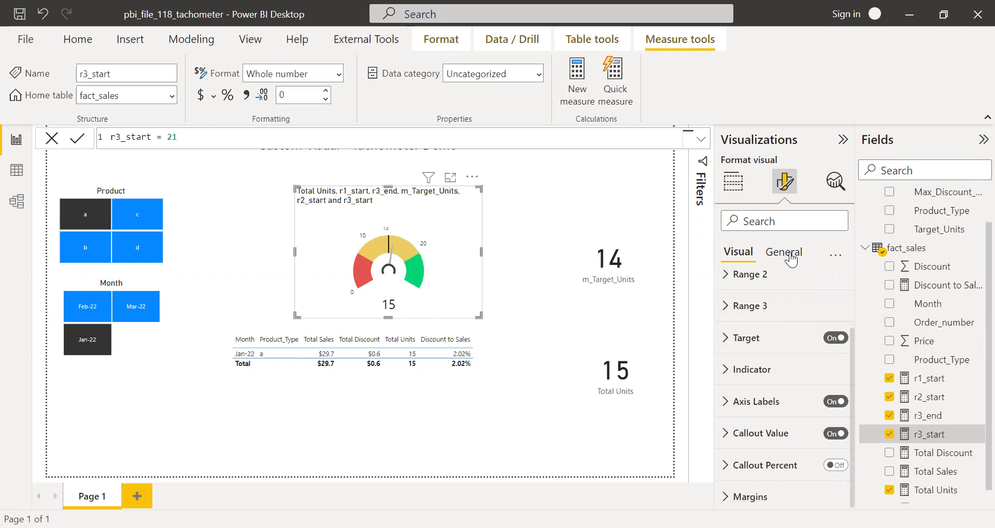
# Turn the gauge title on under General and set its text to 'Sales Units vs Target'.
pyautogui.click(784, 252)
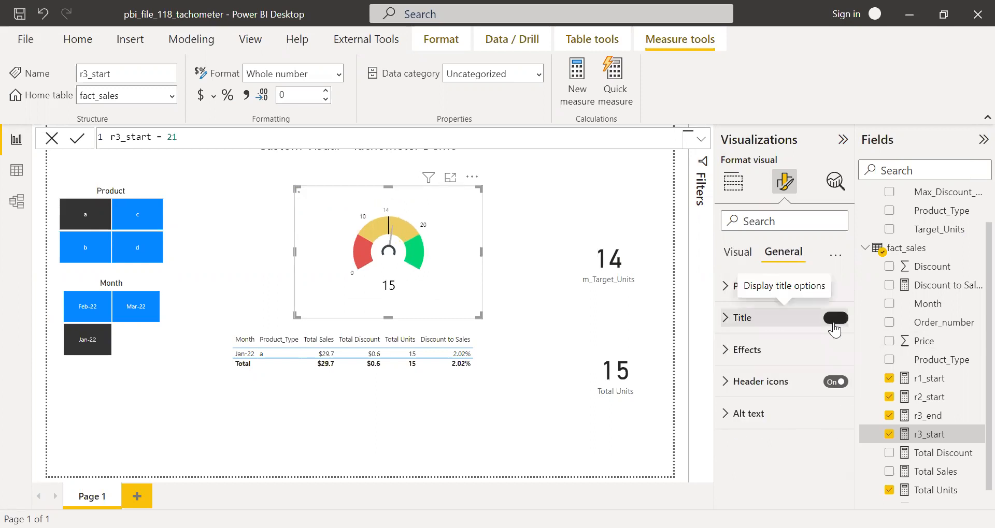
pyautogui.click(835, 318)
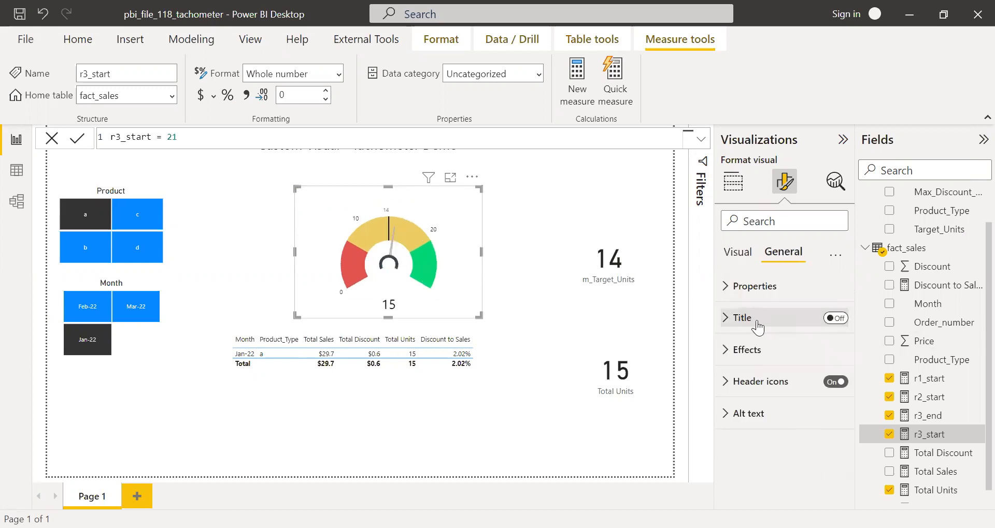
pyautogui.click(835, 319)
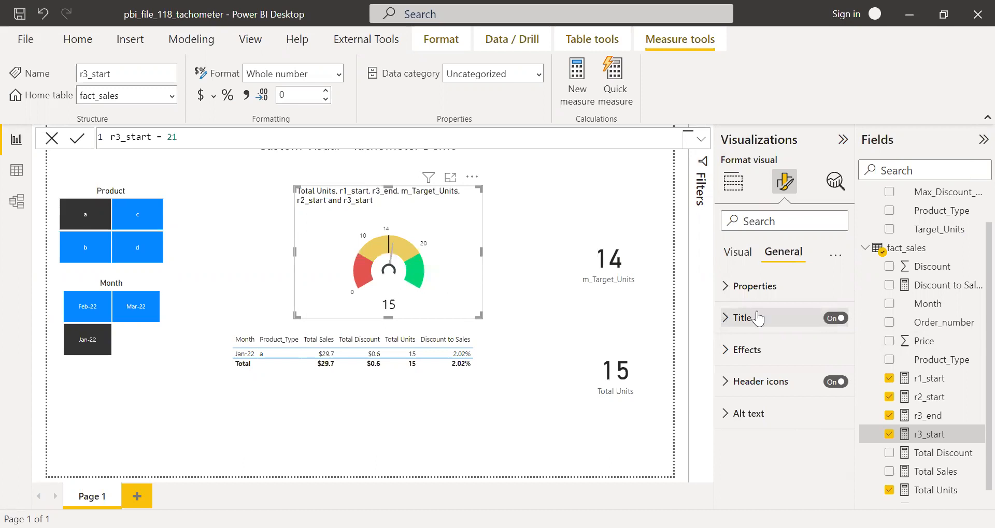
pyautogui.click(835, 318)
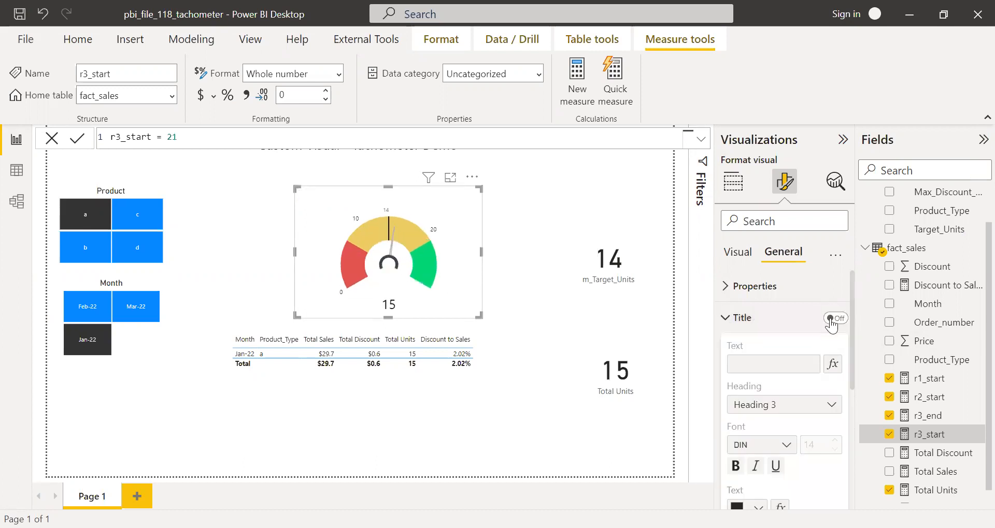
pyautogui.click(834, 319)
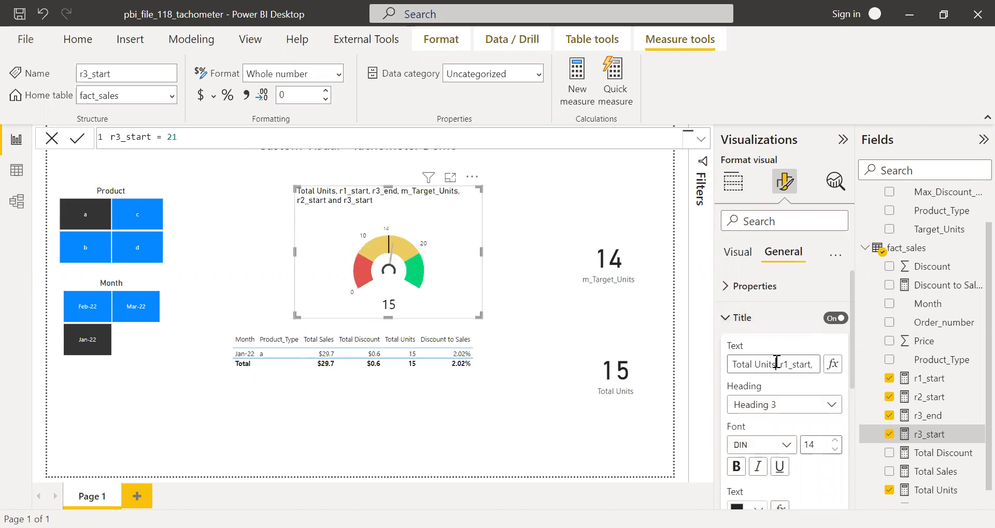
pyautogui.write('Sales')
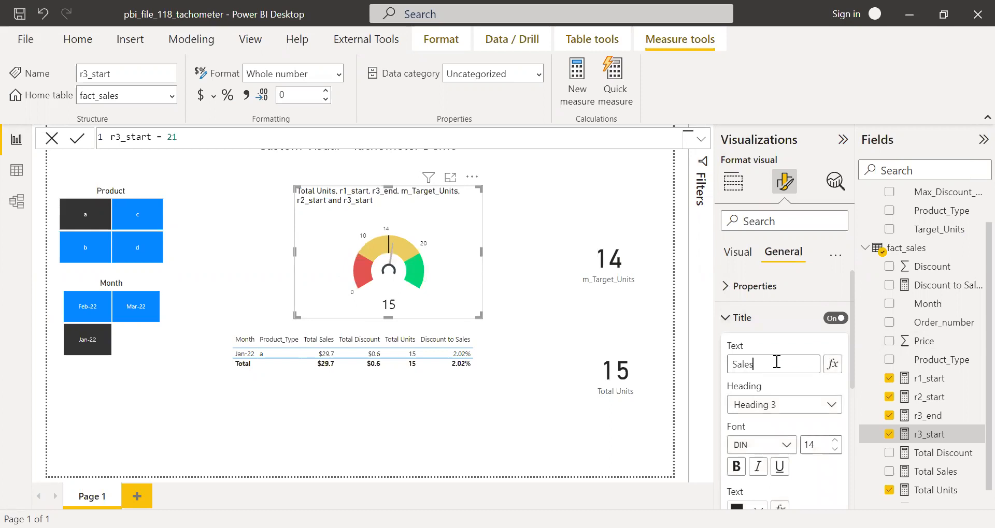
pyautogui.write('Units')
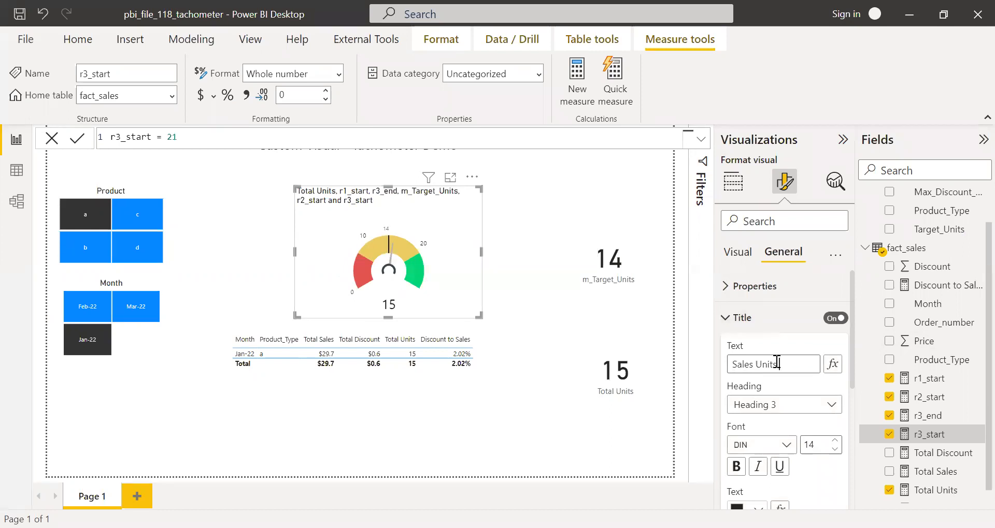
pyautogui.write('vs Target')
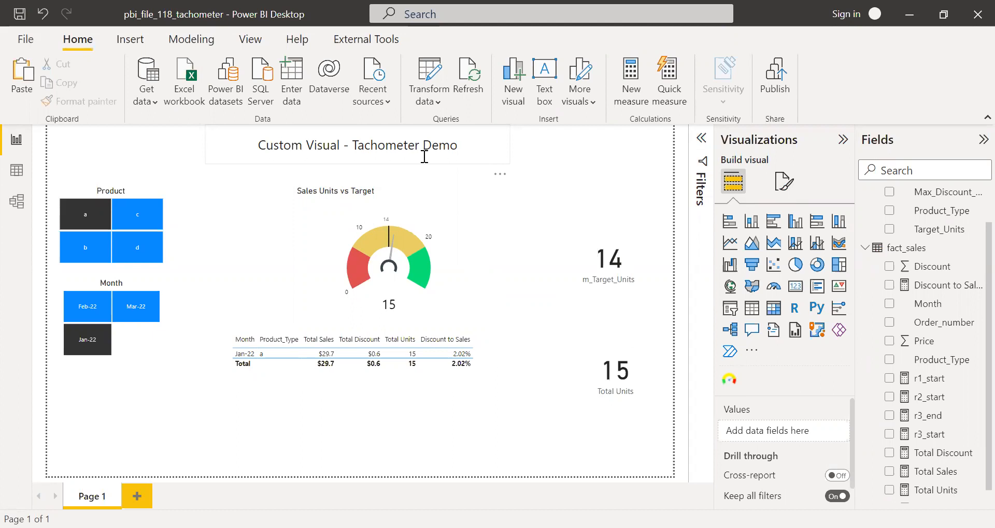
pyautogui.moveTo(390, 234)
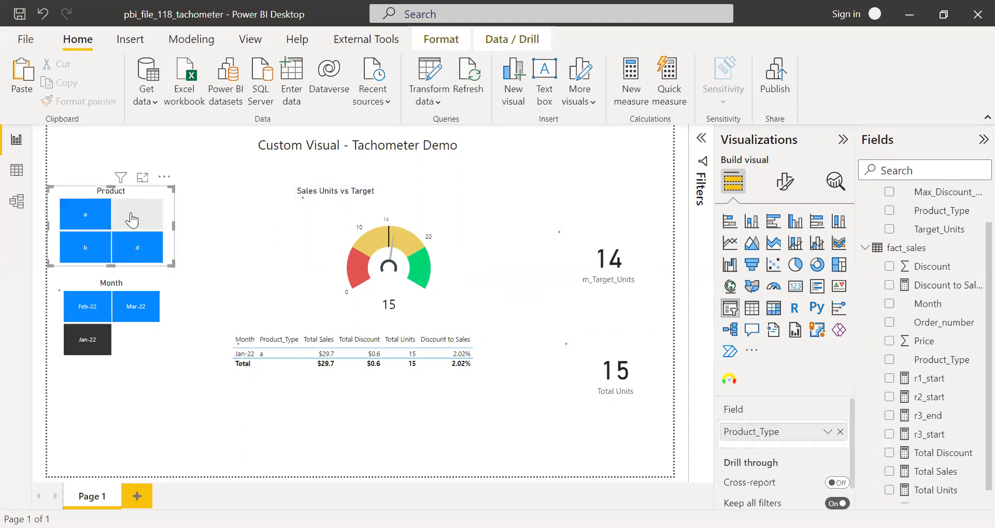
# Filter the slicers to product b and month Feb-22 so the gauge reads 10 against target 11.
pyautogui.click(136, 215)
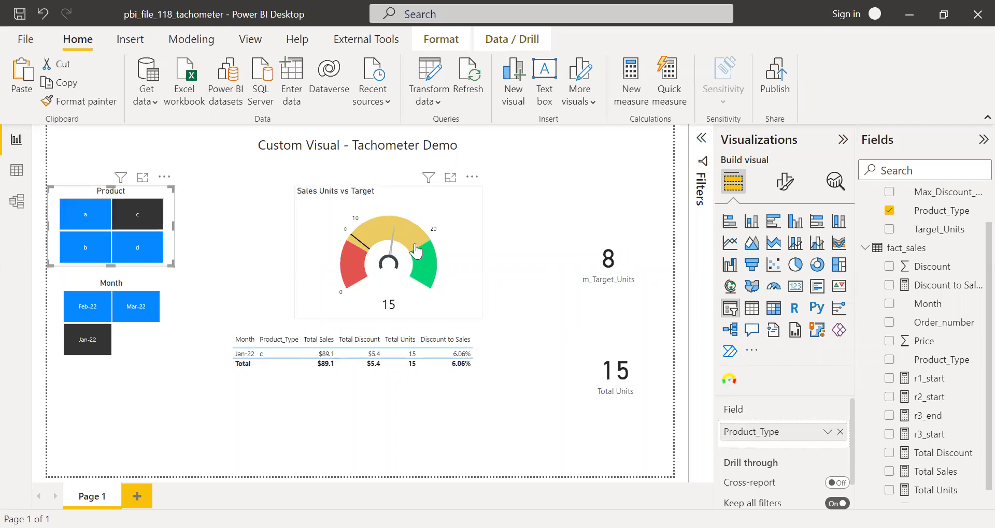
pyautogui.click(84, 246)
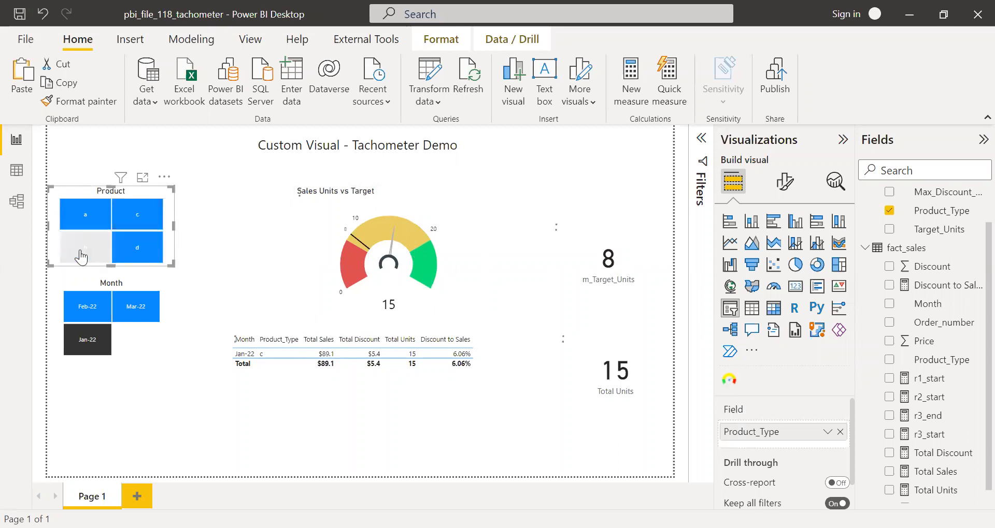
pyautogui.click(84, 247)
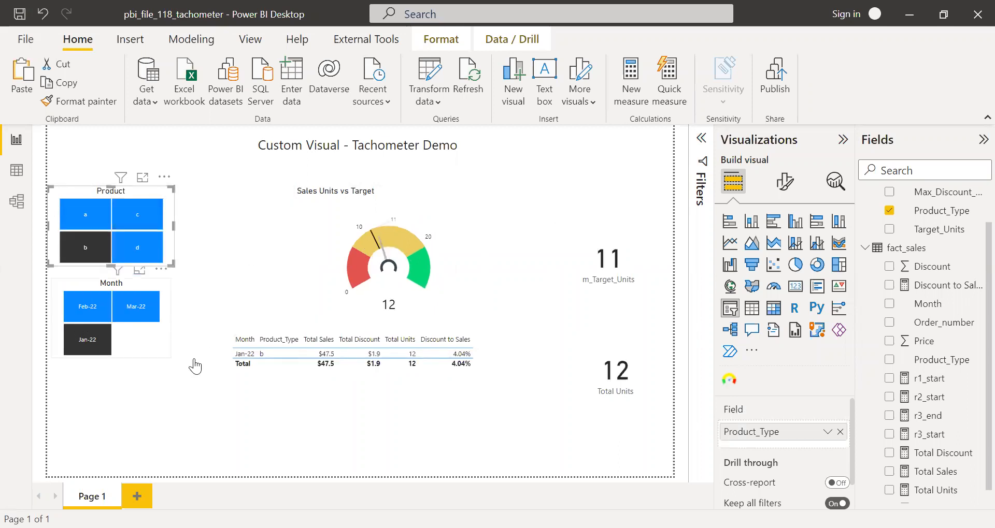
pyautogui.click(87, 306)
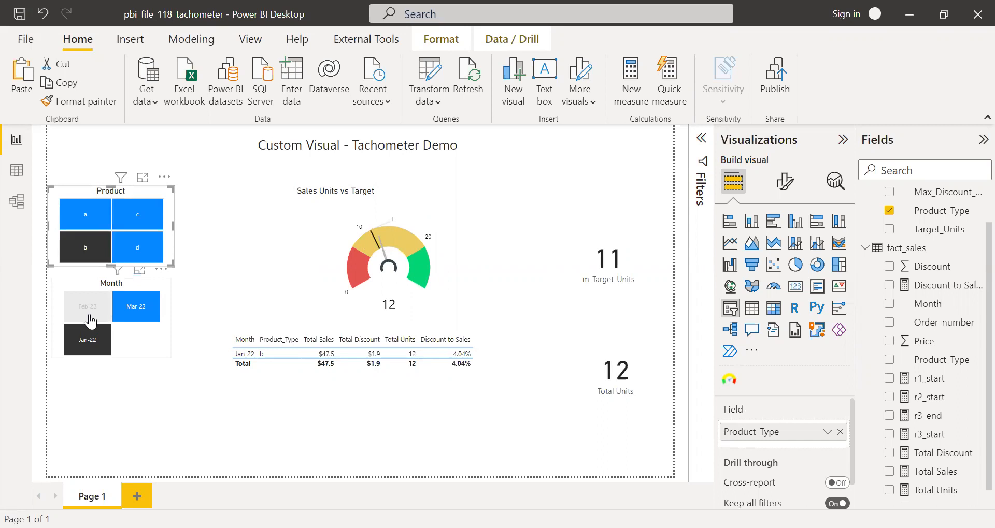
pyautogui.click(87, 340)
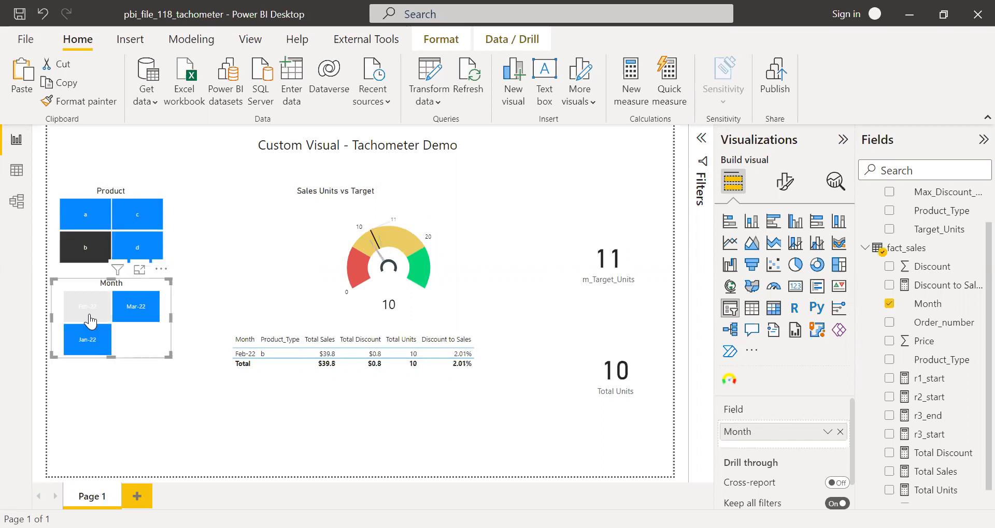
pyautogui.moveTo(274, 386)
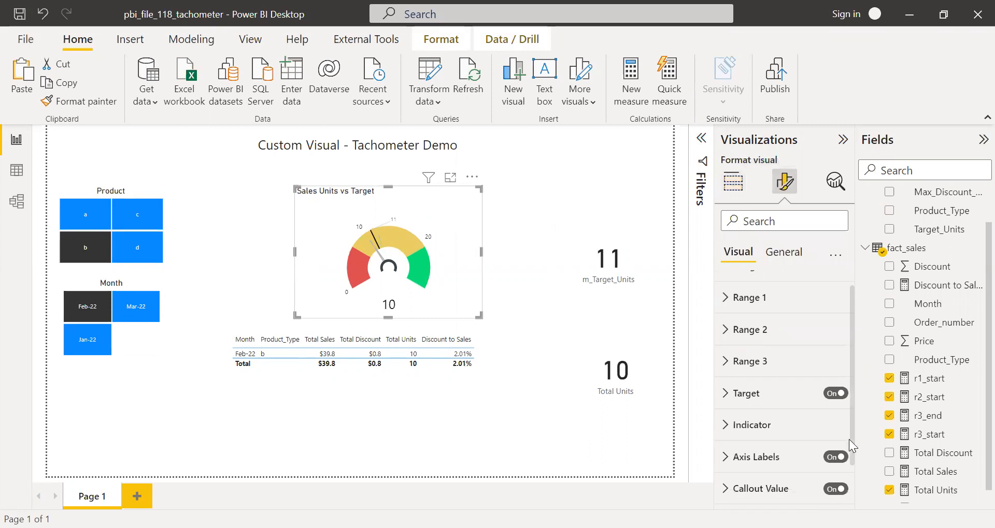
pyautogui.scroll(-3)
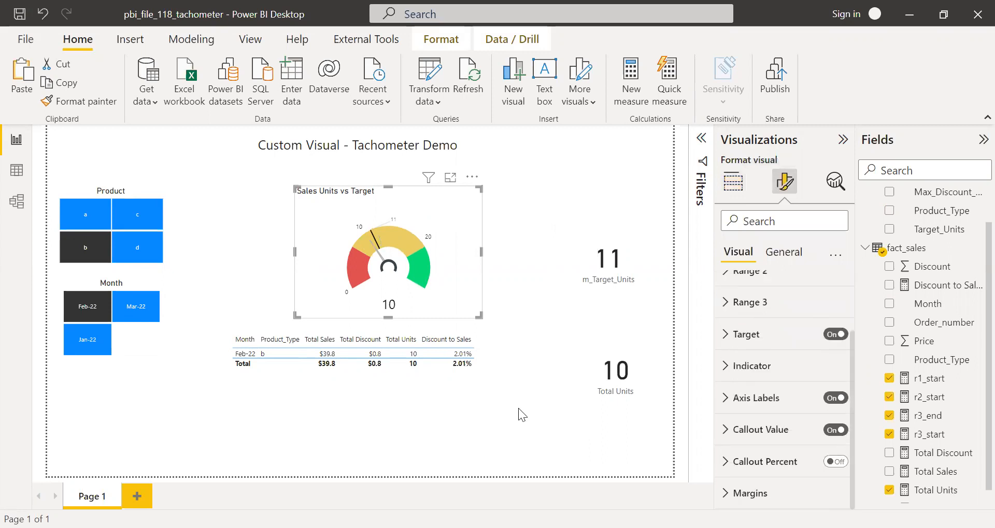